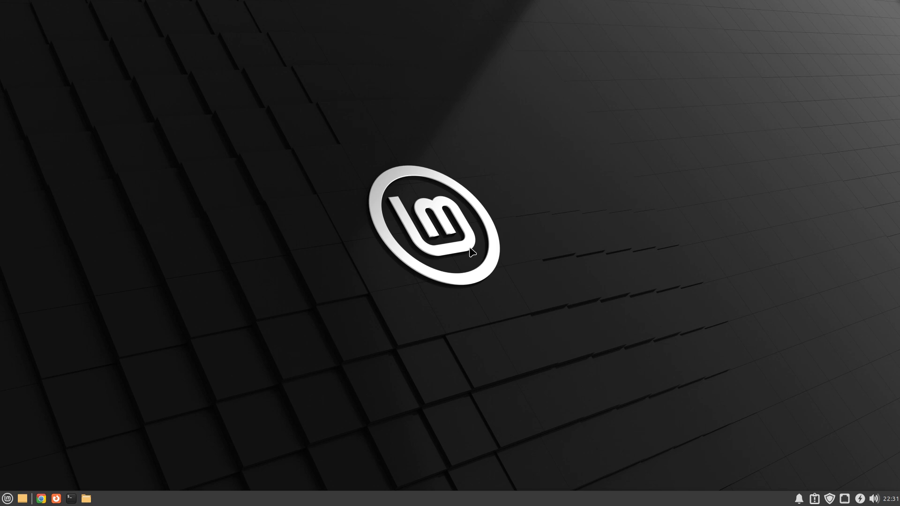
{"action": "mouse_move", "coordinate": [606, 216]}
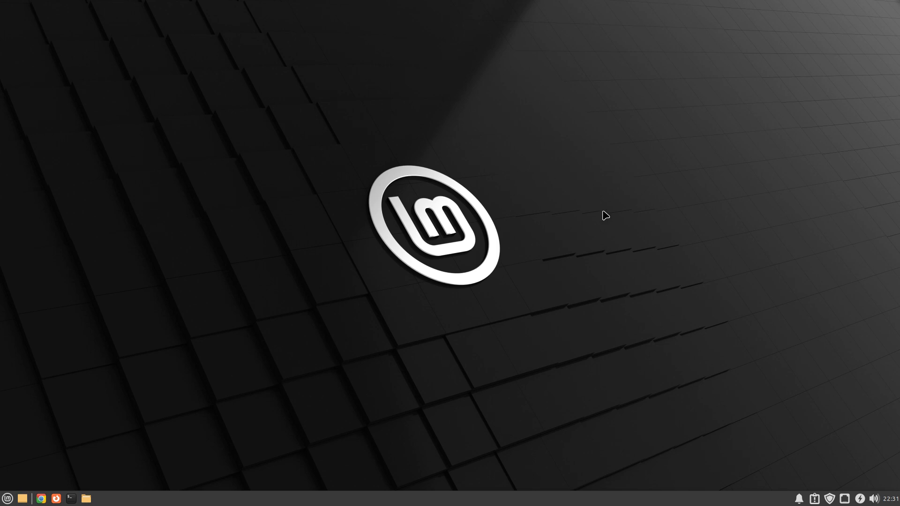
{"action": "mouse_move", "coordinate": [282, 283]}
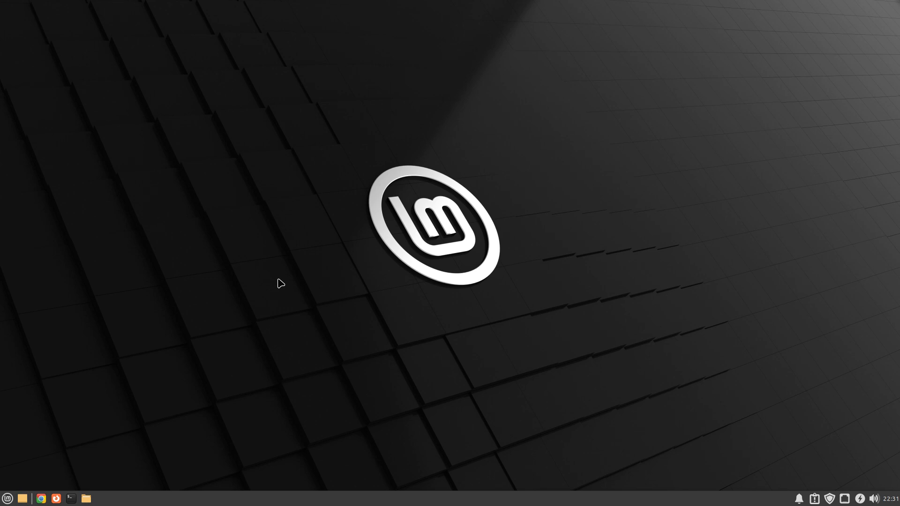
{"action": "mouse_move", "coordinate": [250, 293]}
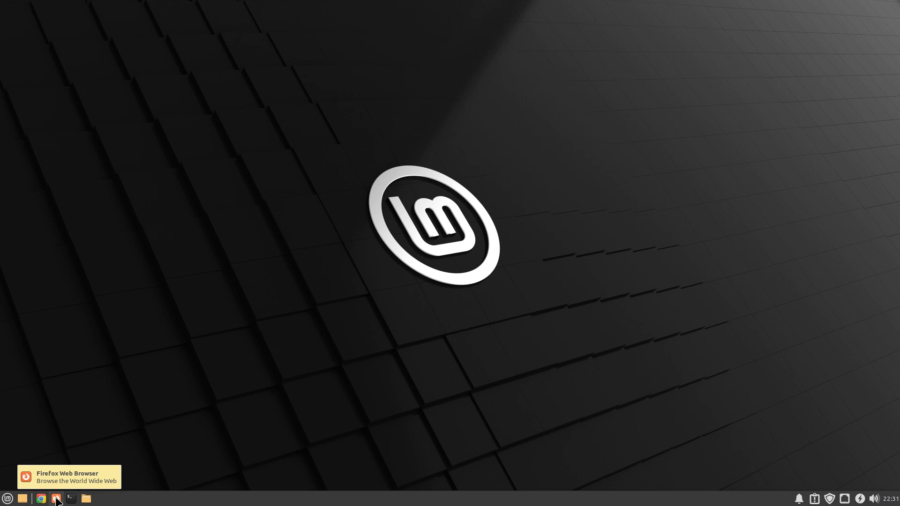
{"action": "mouse_move", "coordinate": [71, 498]}
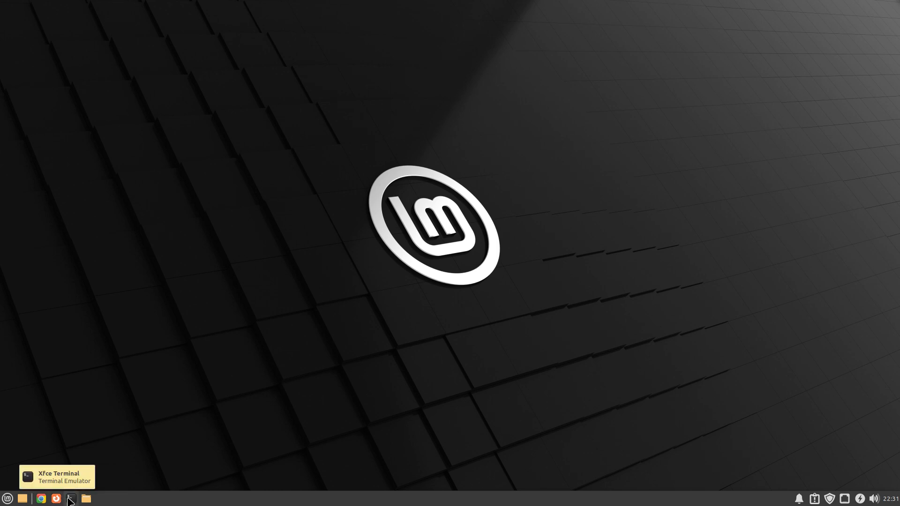
{"action": "mouse_move", "coordinate": [267, 285]}
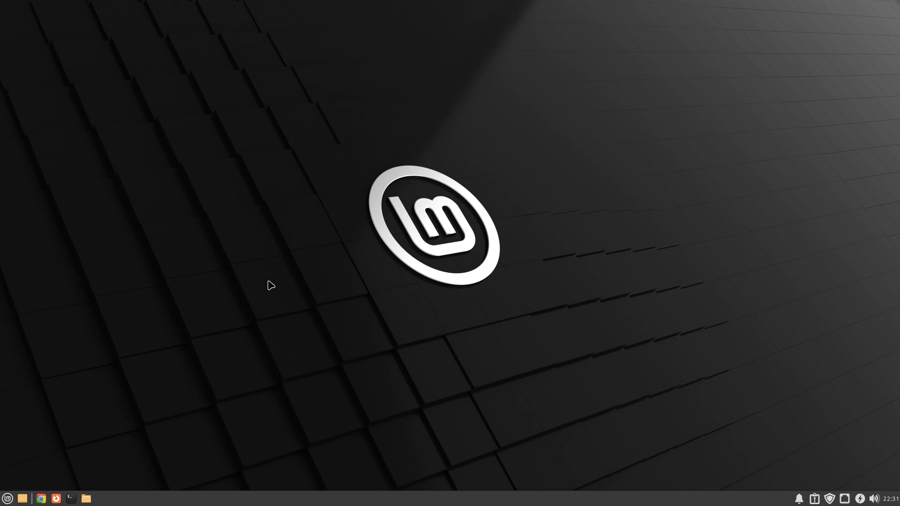
{"action": "mouse_move", "coordinate": [384, 208]}
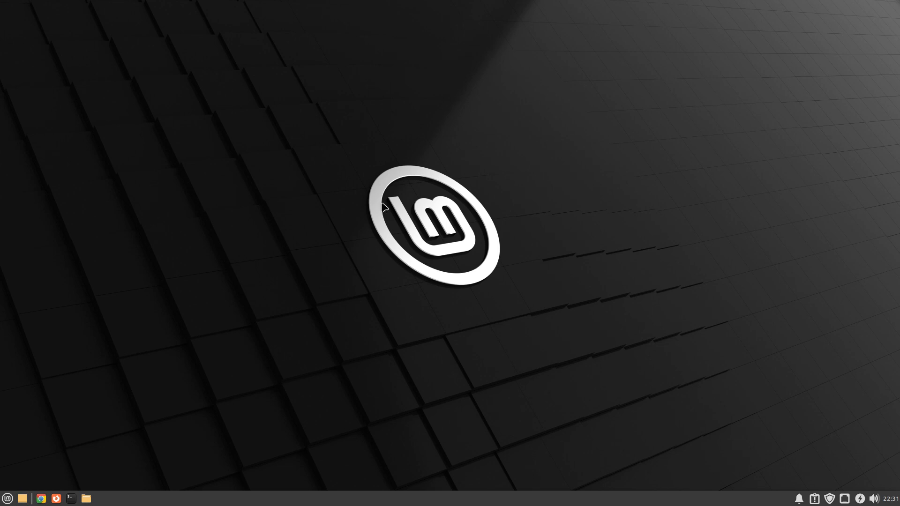
{"action": "mouse_move", "coordinate": [592, 165]}
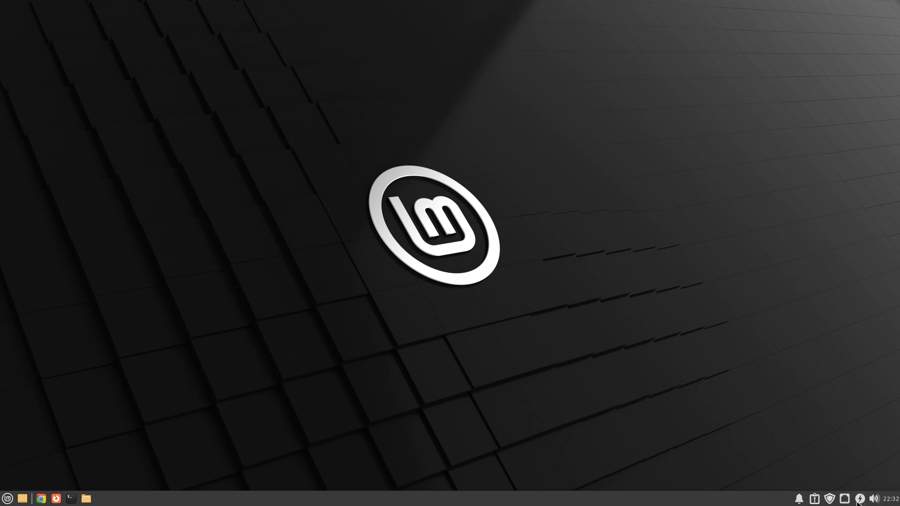
{"action": "mouse_move", "coordinate": [68, 345]}
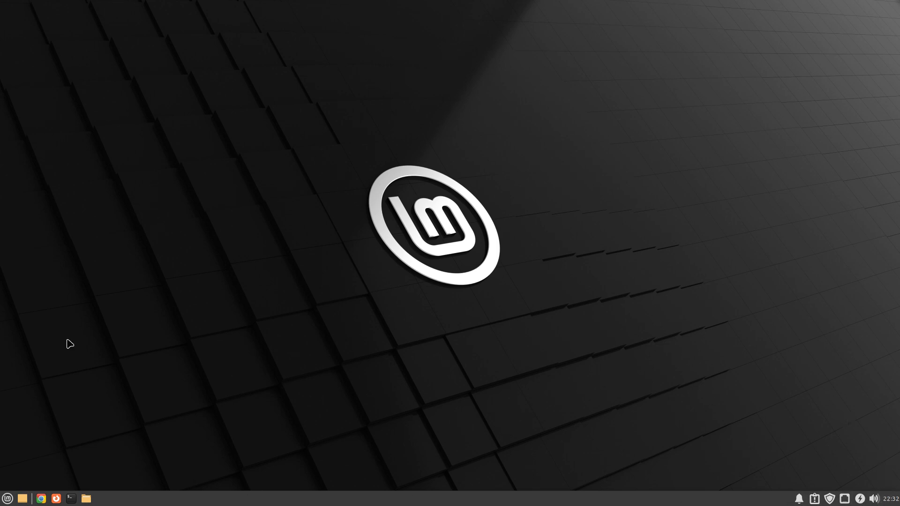
{"action": "mouse_move", "coordinate": [153, 224]}
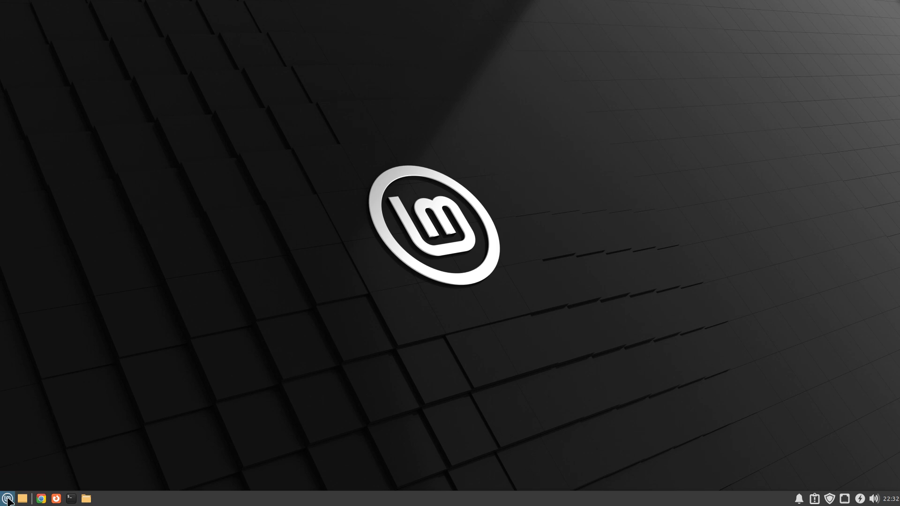
Step: Browse the Settings category in Whisker Menu and return to the Favourites list
{"action": "left_click", "coordinate": [9, 498]}
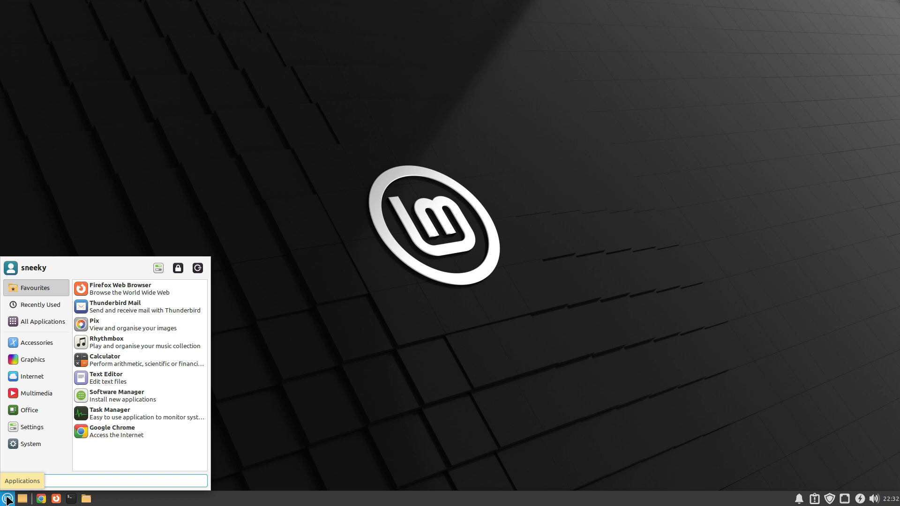
{"action": "left_click", "coordinate": [32, 426]}
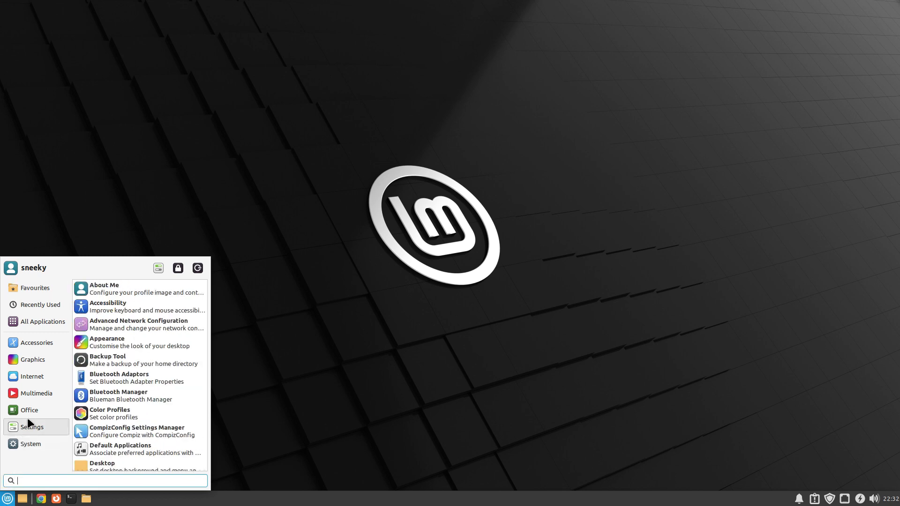
{"action": "left_click", "coordinate": [40, 303]}
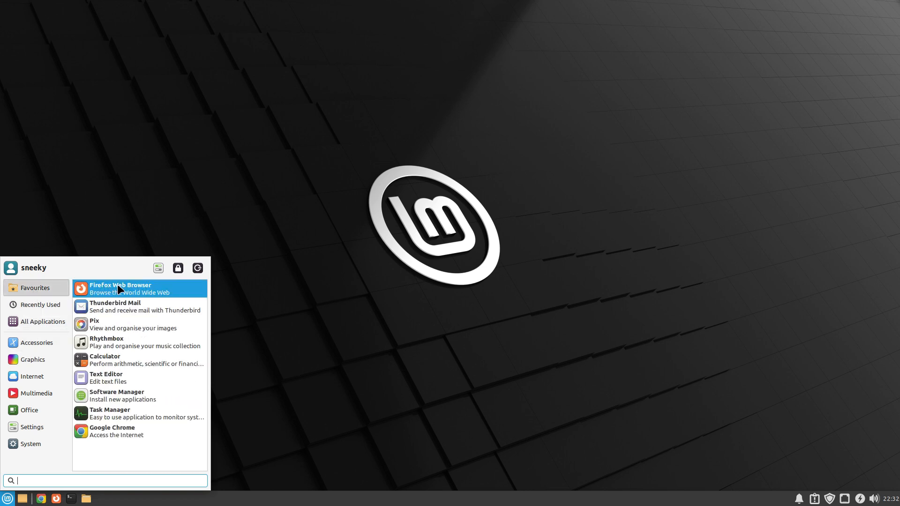
{"action": "mouse_move", "coordinate": [132, 310]}
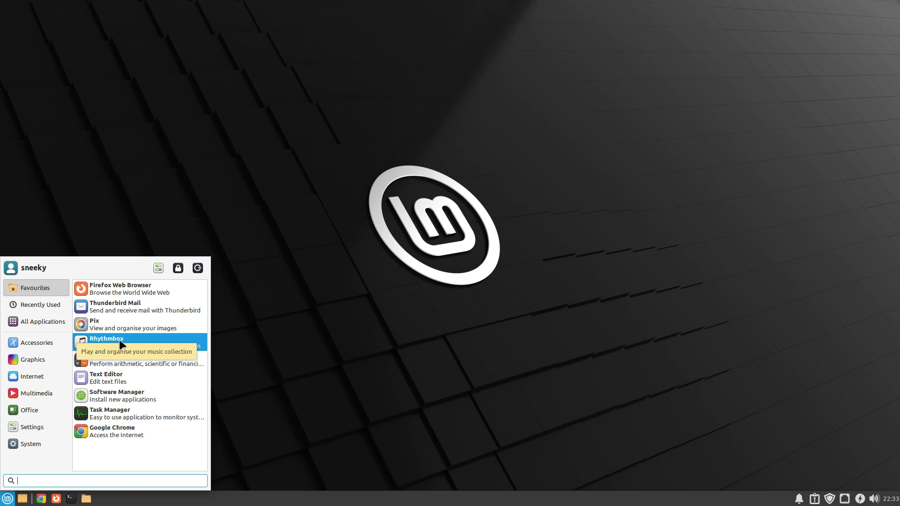
{"action": "mouse_move", "coordinate": [122, 344]}
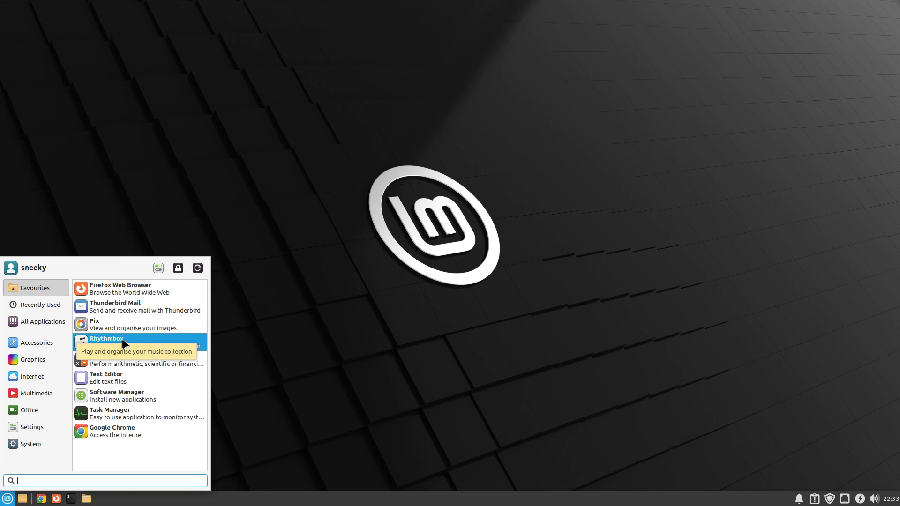
{"action": "mouse_move", "coordinate": [121, 360]}
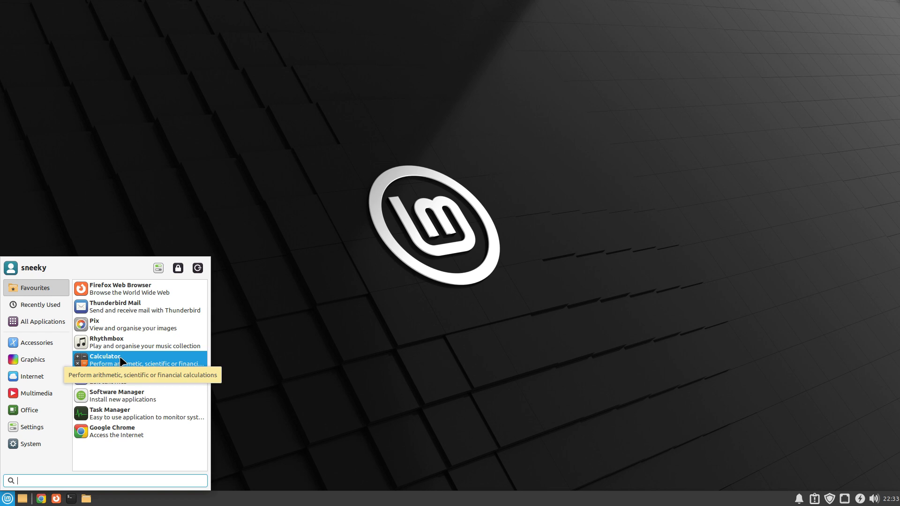
{"action": "mouse_move", "coordinate": [125, 378]}
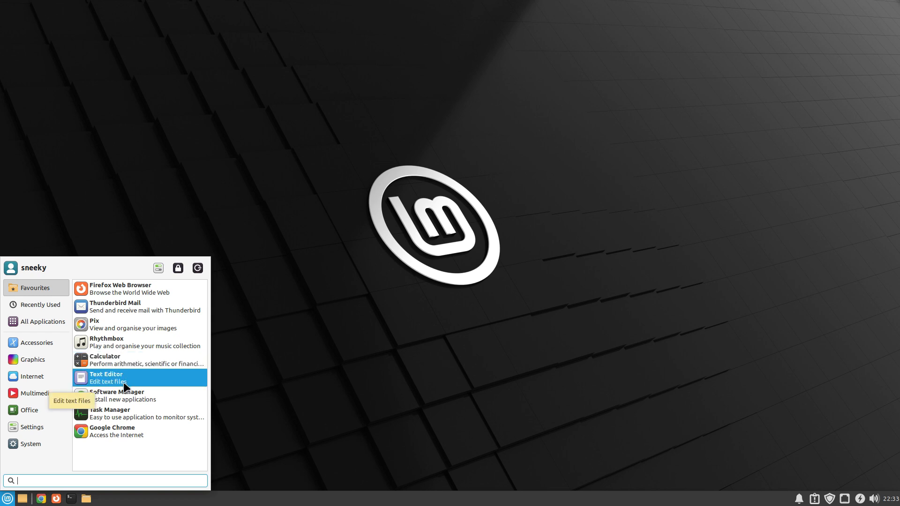
{"action": "mouse_move", "coordinate": [127, 396]}
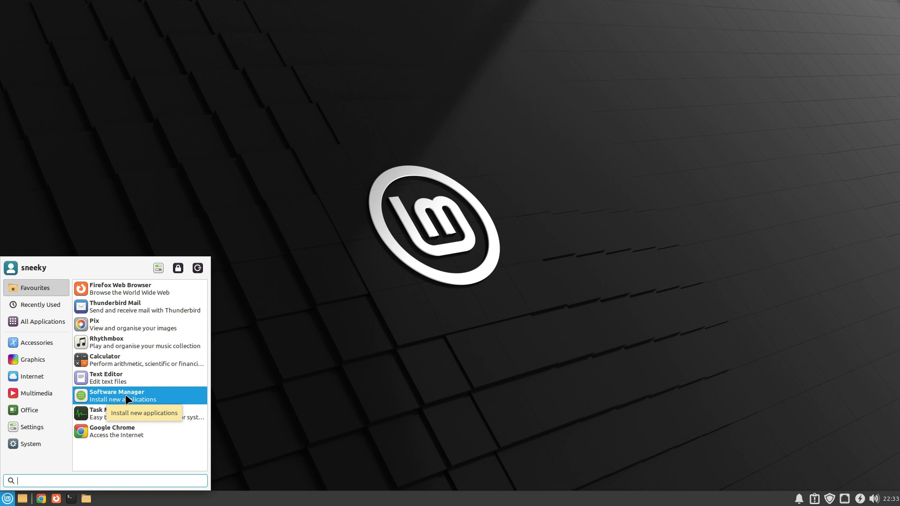
{"action": "mouse_move", "coordinate": [128, 414]}
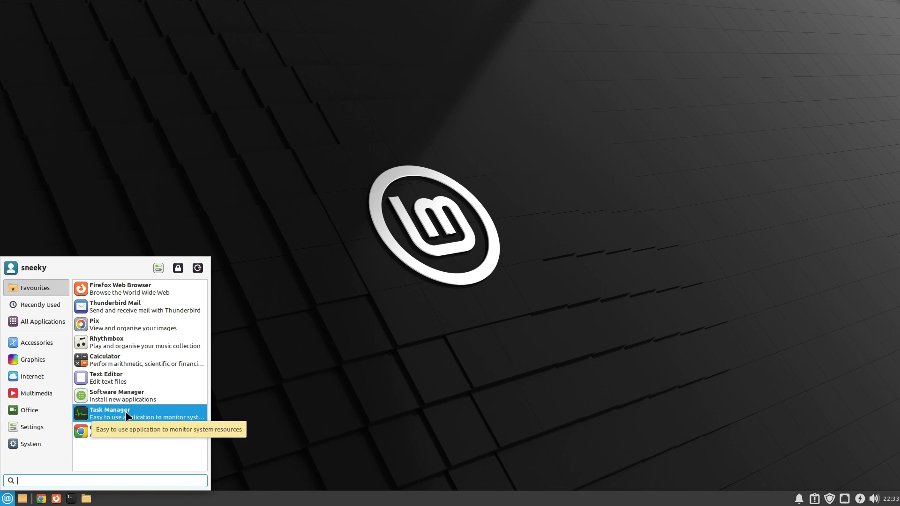
Step: Launch Task Manager from Favourites, view the process list, then close it
{"action": "left_click", "coordinate": [110, 410]}
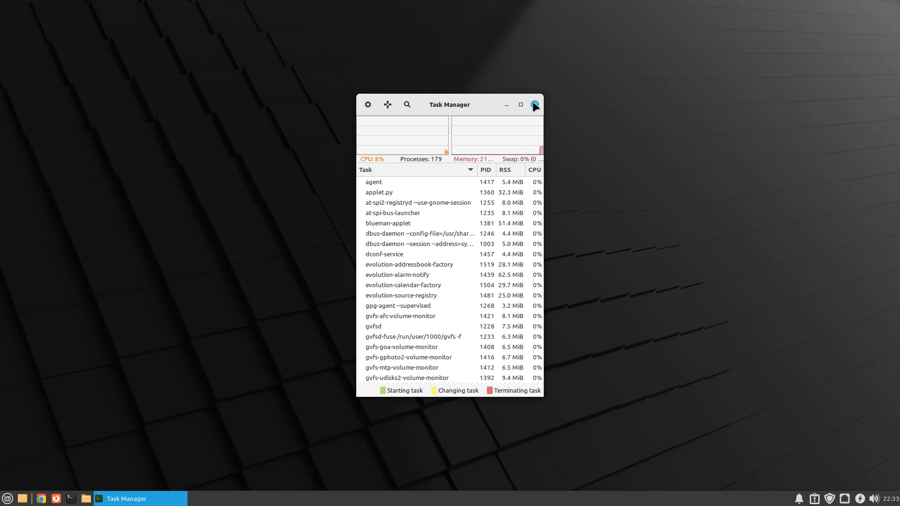
{"action": "left_click", "coordinate": [534, 104]}
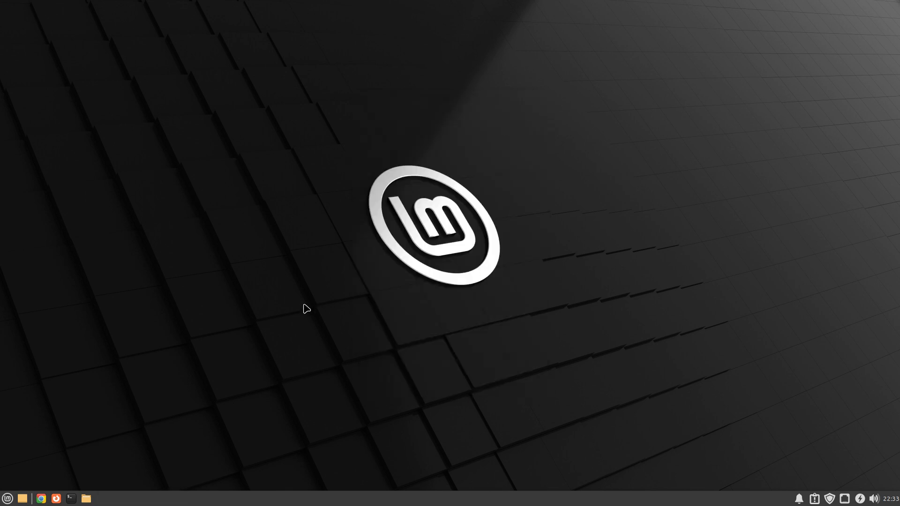
{"action": "mouse_move", "coordinate": [83, 385]}
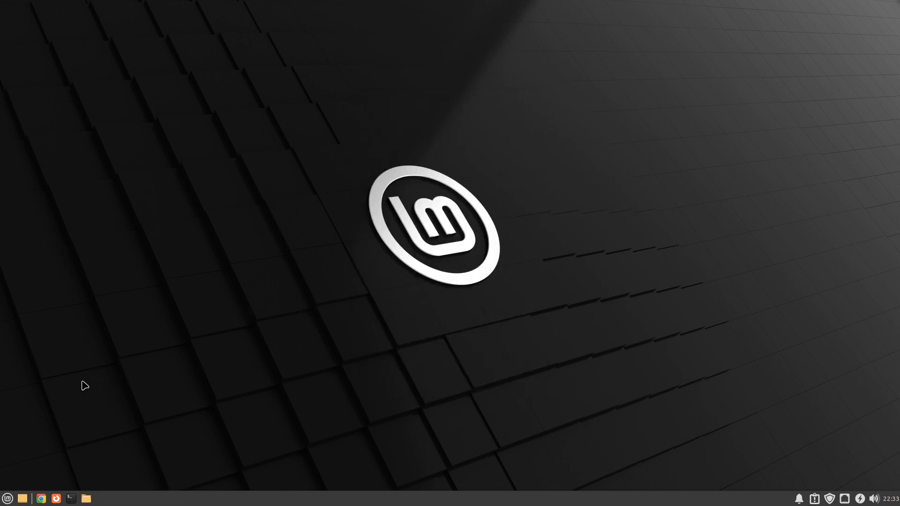
Step: Browse Recently Used and All Applications in Whisker Menu, then return to Favourites
{"action": "left_click", "coordinate": [7, 498]}
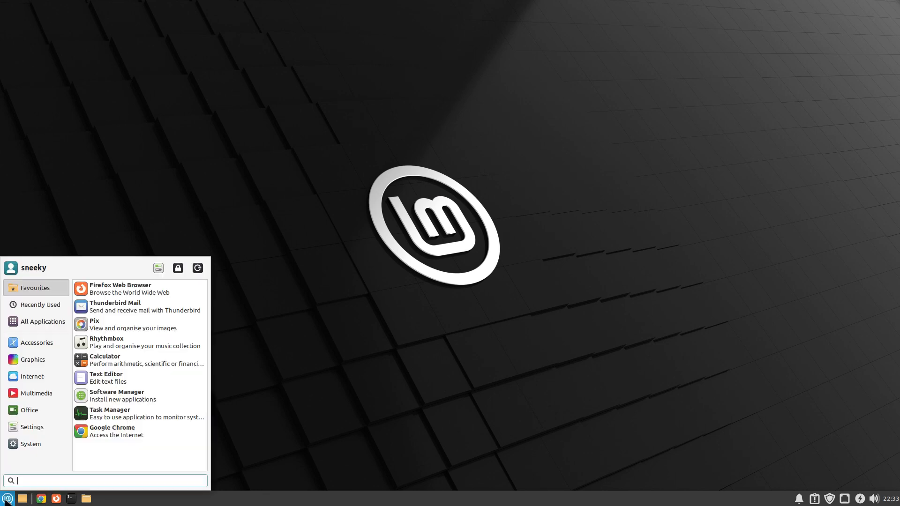
{"action": "mouse_move", "coordinate": [9, 498]}
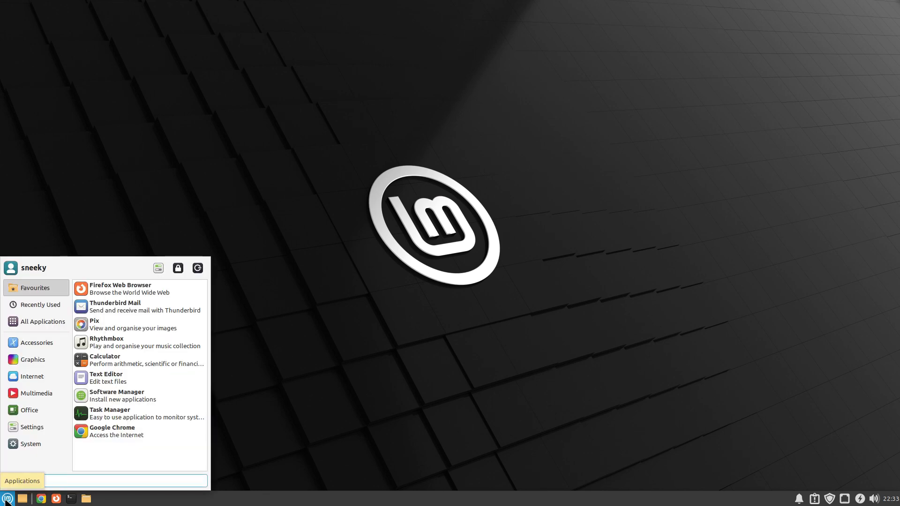
{"action": "mouse_move", "coordinate": [103, 432]}
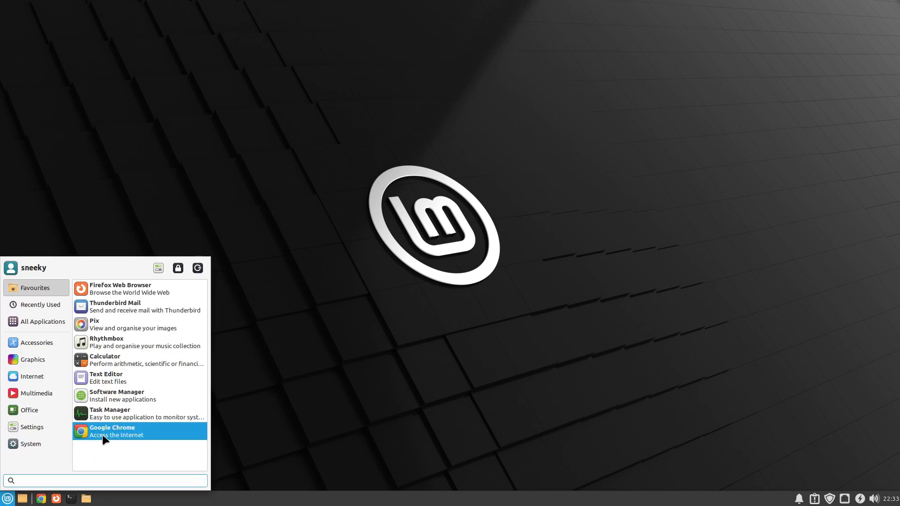
{"action": "left_click", "coordinate": [40, 303]}
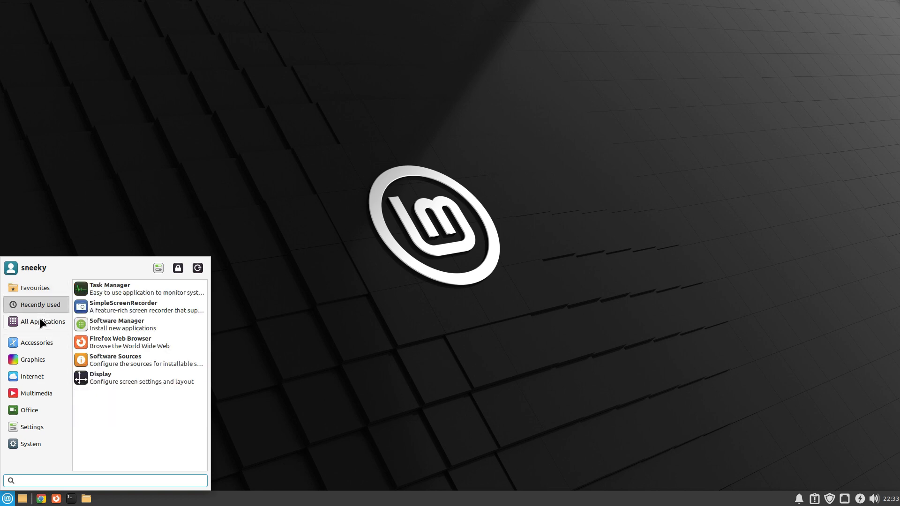
{"action": "left_click", "coordinate": [41, 322]}
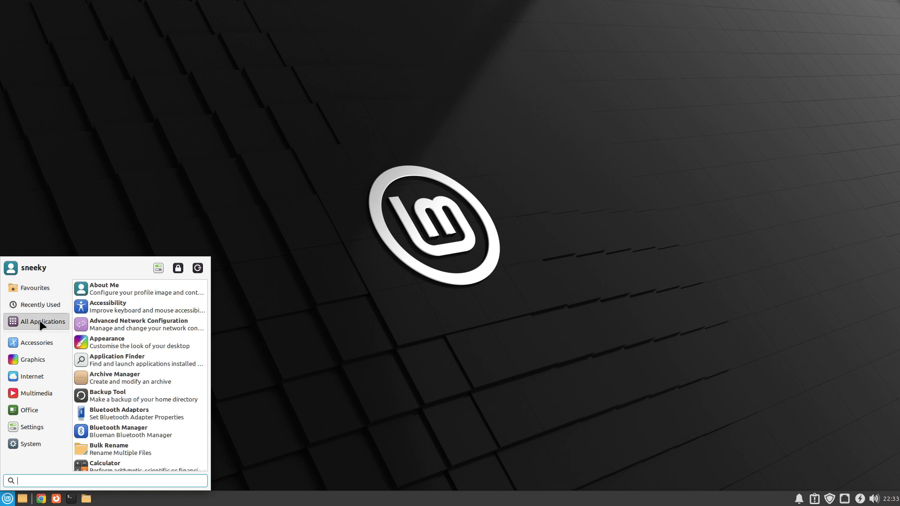
{"action": "left_click", "coordinate": [35, 287]}
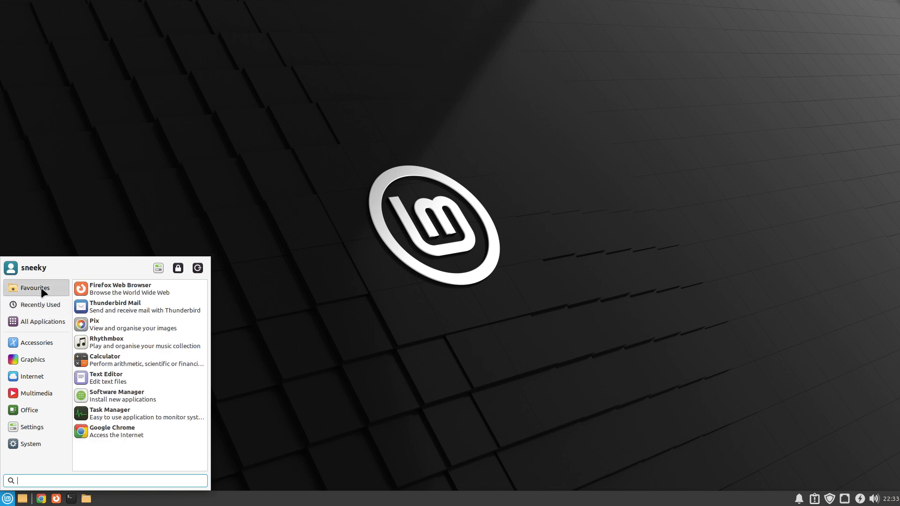
{"action": "mouse_move", "coordinate": [121, 325]}
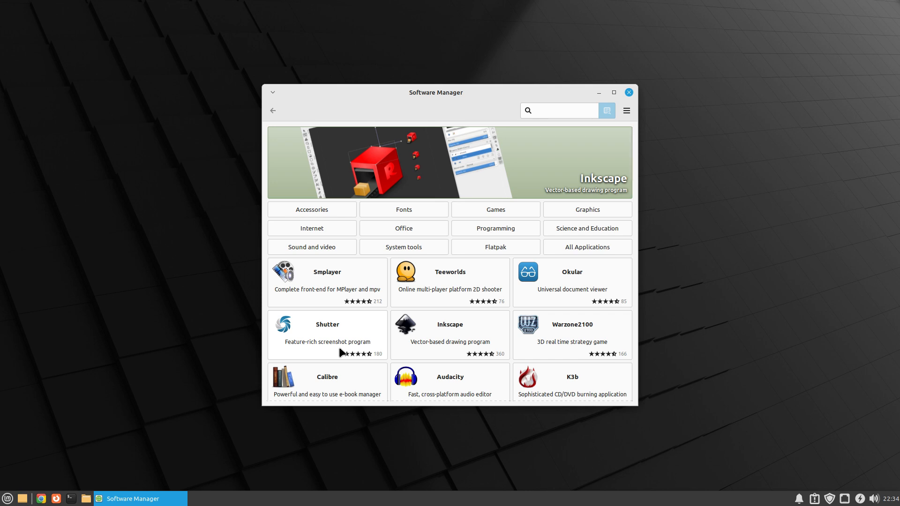
Step: Search Software Manager for "only office" and pick the ONLYOFFICE Desktop Editors result
{"action": "left_click", "coordinate": [560, 111]}
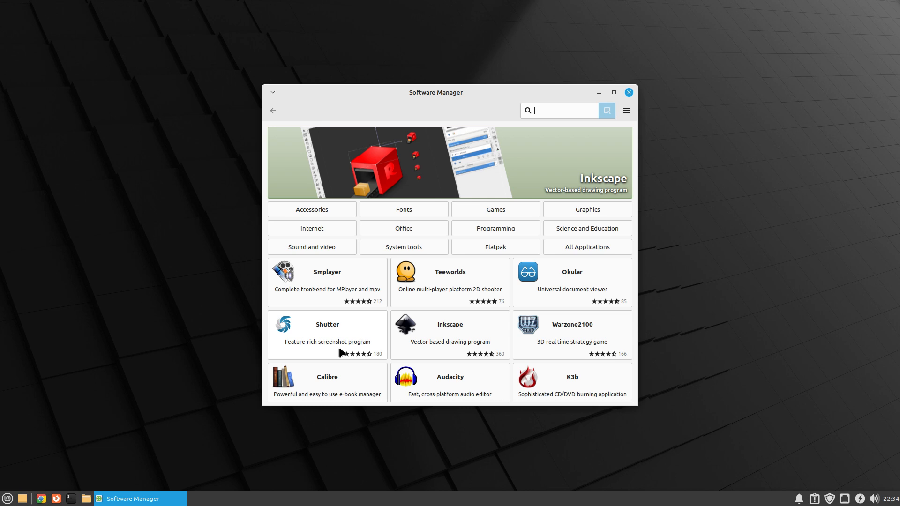
{"action": "type", "text": "only office"}
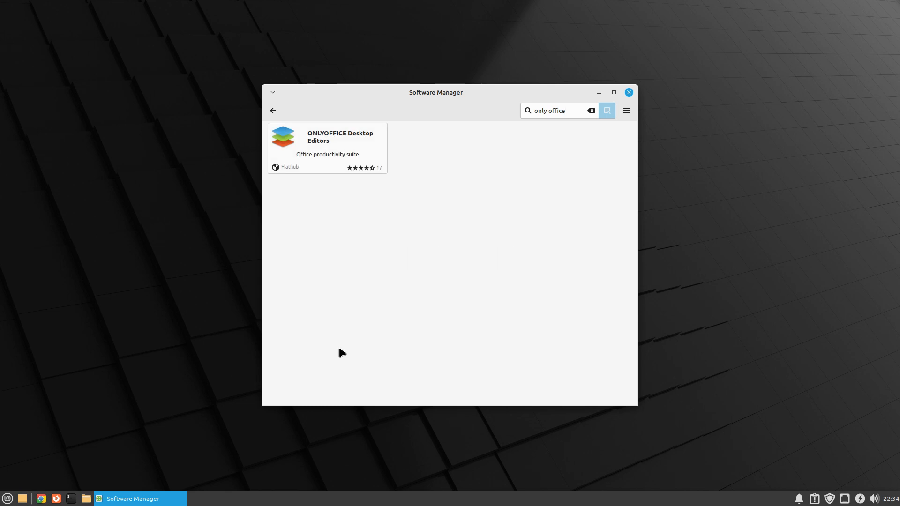
{"action": "left_click", "coordinate": [327, 144]}
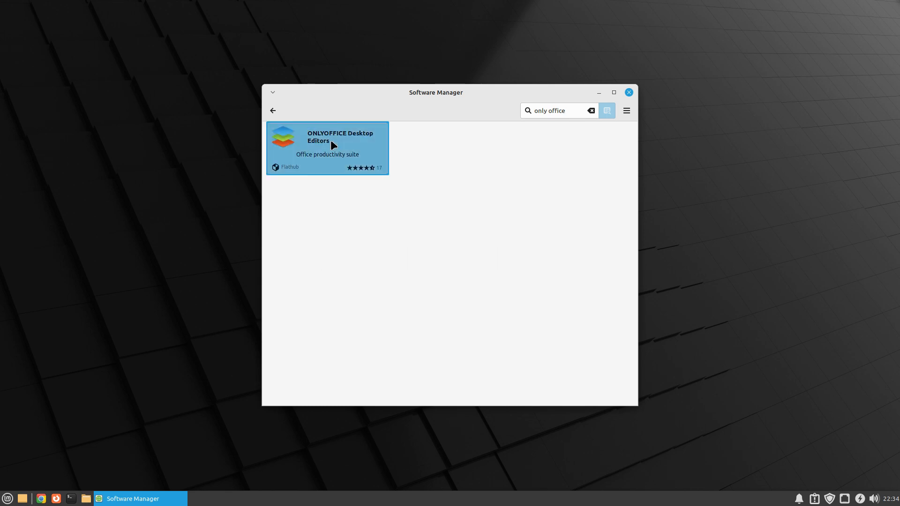
Step: View the ONLYOFFICE Desktop Editors details page with version 7.2.1 from Flathub
{"action": "left_click", "coordinate": [327, 143]}
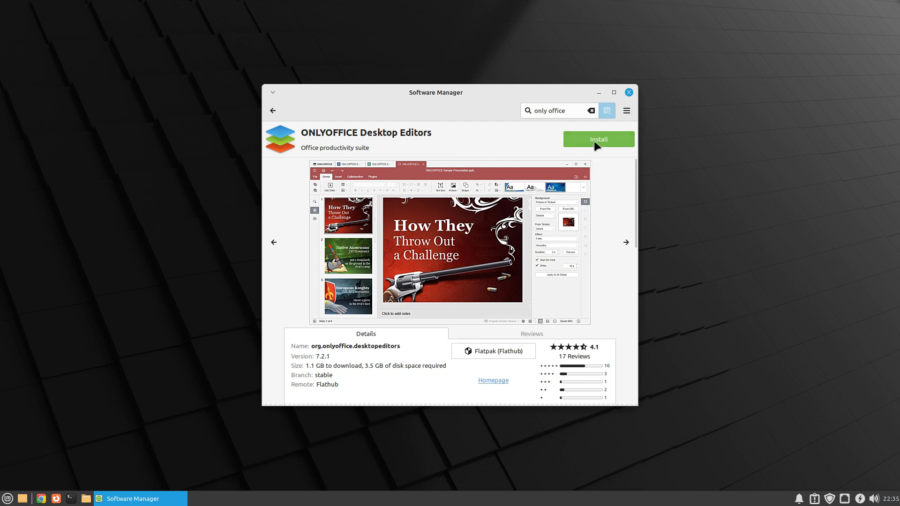
Step: Install ONLYOFFICE Desktop Editors, accepting the additional Flatpak runtimes
{"action": "left_click", "coordinate": [598, 139]}
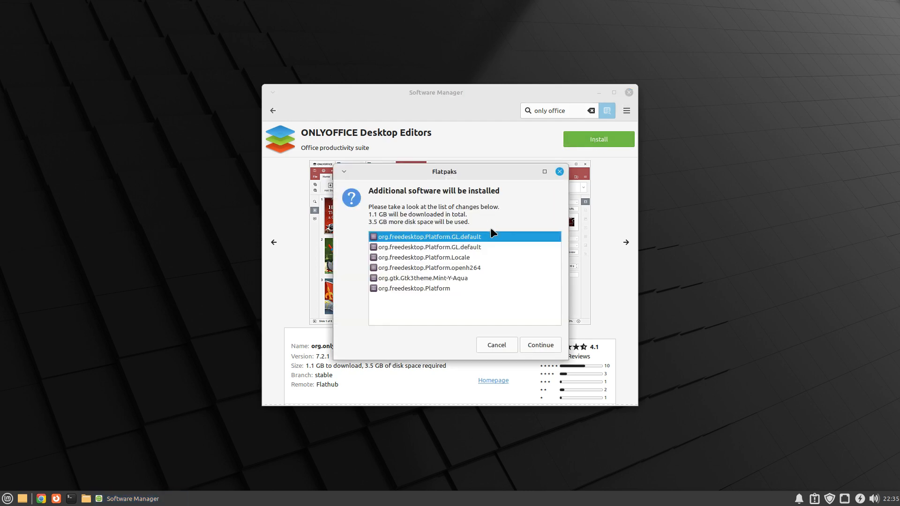
{"action": "mouse_move", "coordinate": [390, 238]}
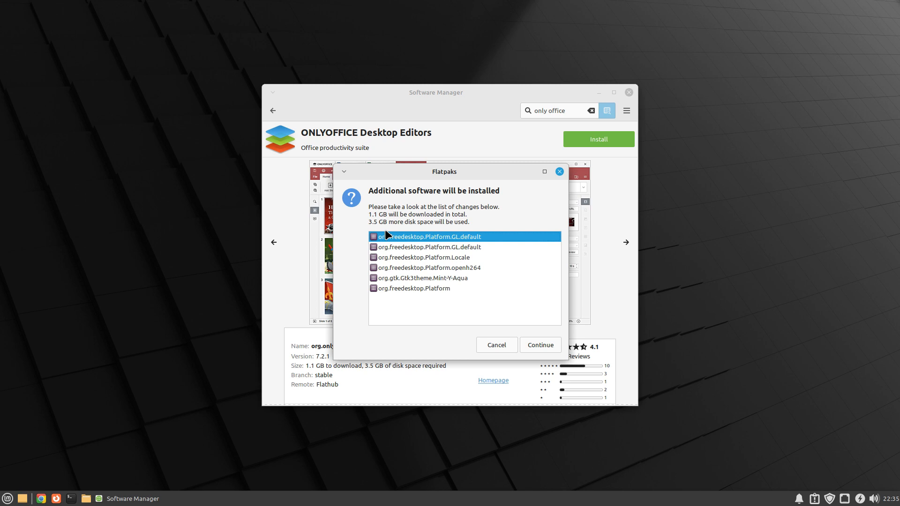
{"action": "mouse_move", "coordinate": [544, 338]}
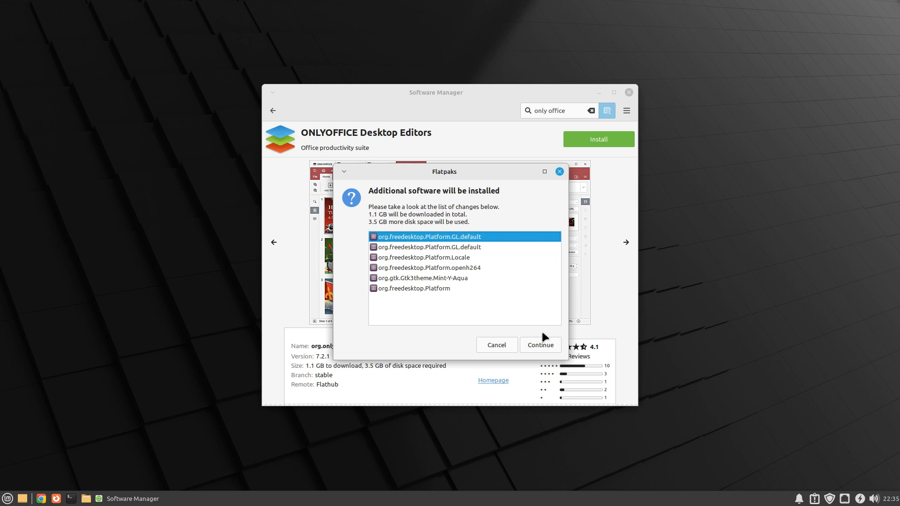
{"action": "left_click", "coordinate": [539, 345]}
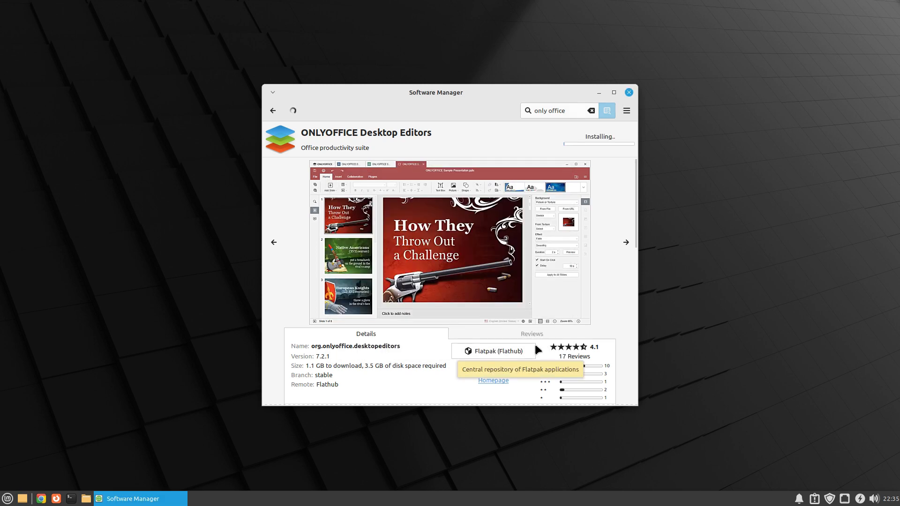
{"action": "mouse_move", "coordinate": [753, 250]}
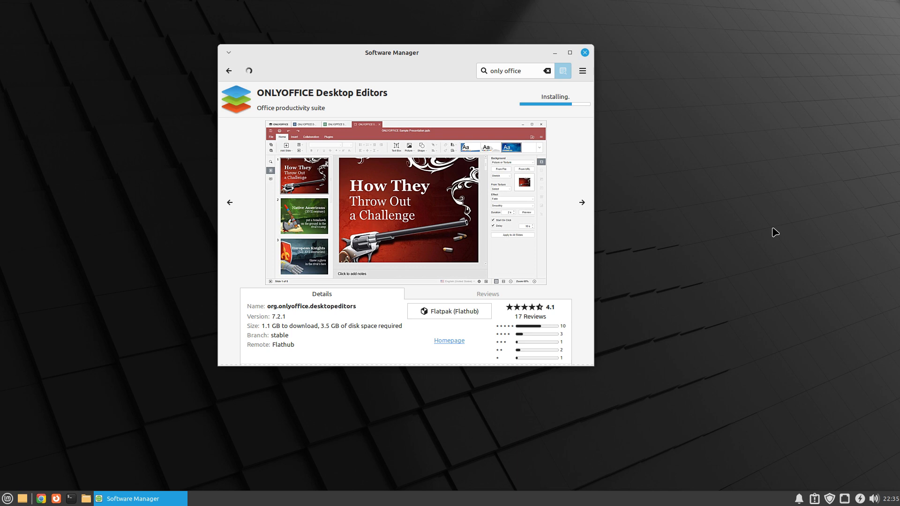
Step: Move Software Manager aside and browse the Accessories and Graphics categories in Whisker Menu
{"action": "left_click_drag", "start_coordinate": [392, 52], "coordinate": [514, 53]}
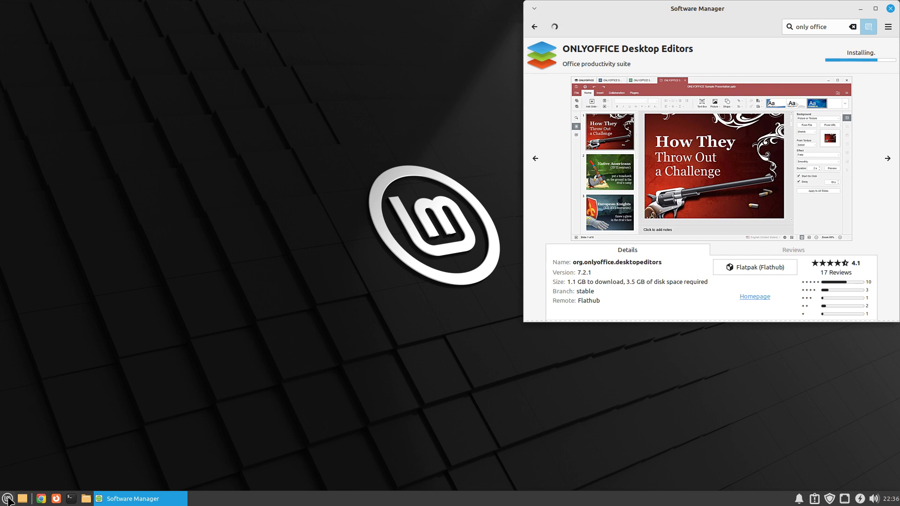
{"action": "left_click", "coordinate": [8, 498]}
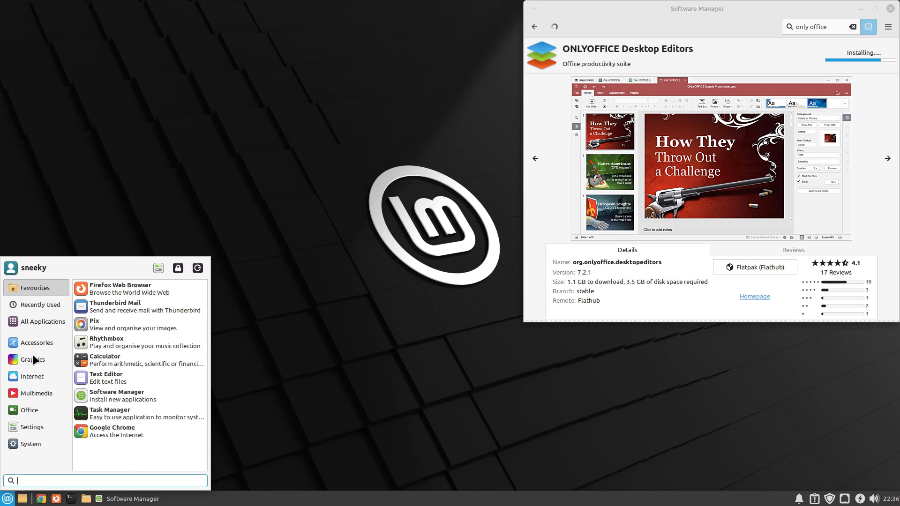
{"action": "left_click", "coordinate": [36, 342]}
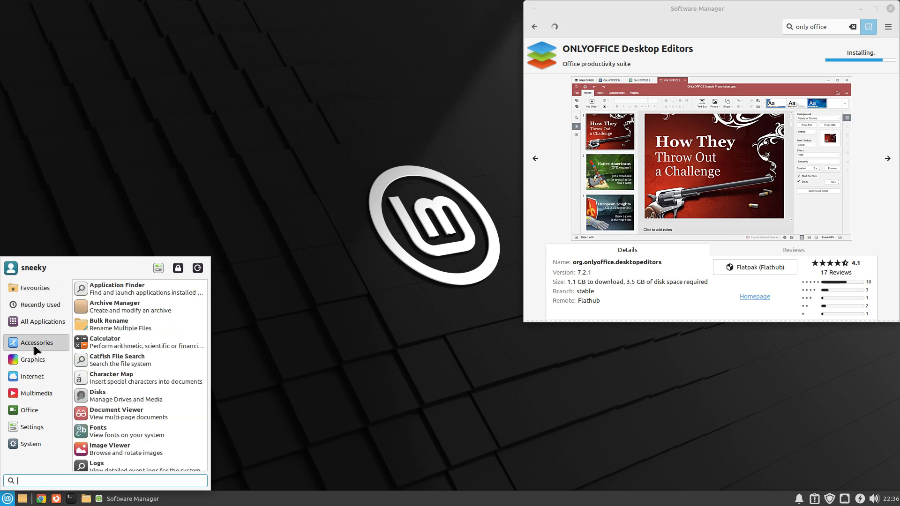
{"action": "mouse_move", "coordinate": [140, 361]}
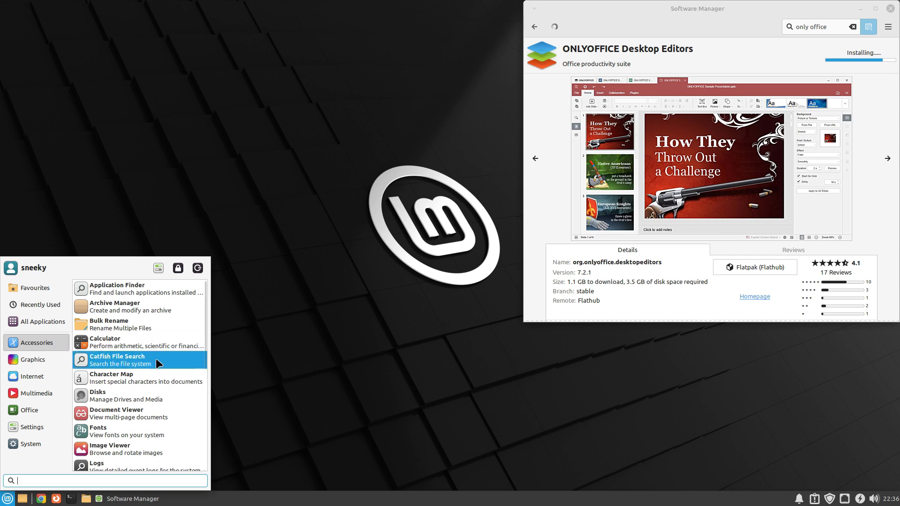
{"action": "scroll", "scroll_direction": "down", "scroll_amount": 3}
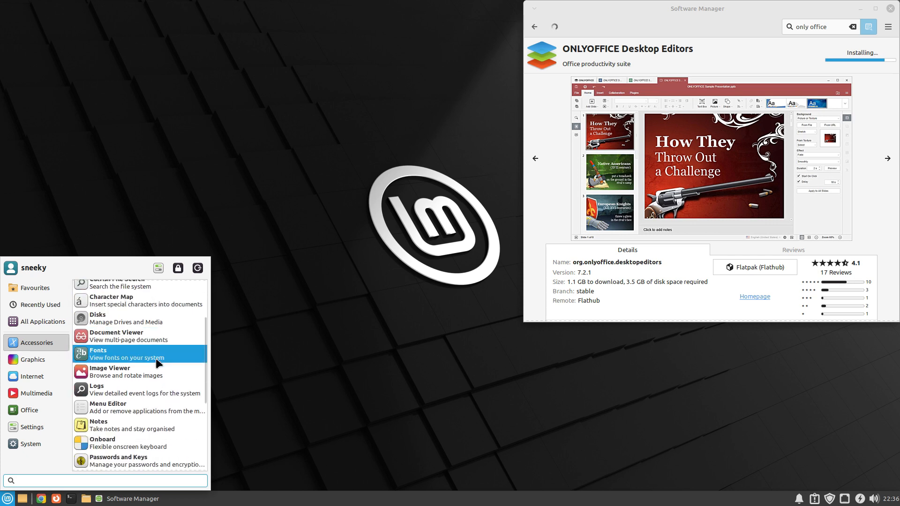
{"action": "scroll", "scroll_direction": "down", "scroll_amount": 3}
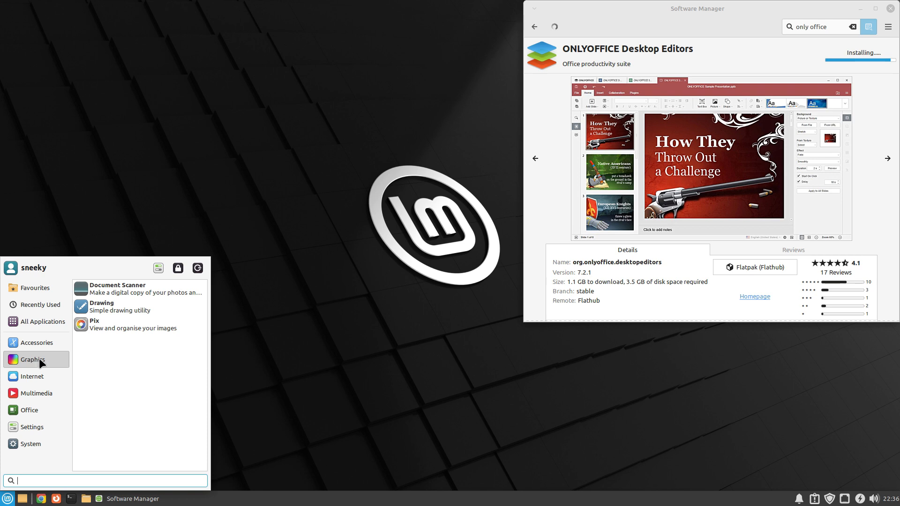
{"action": "mouse_move", "coordinate": [102, 307]}
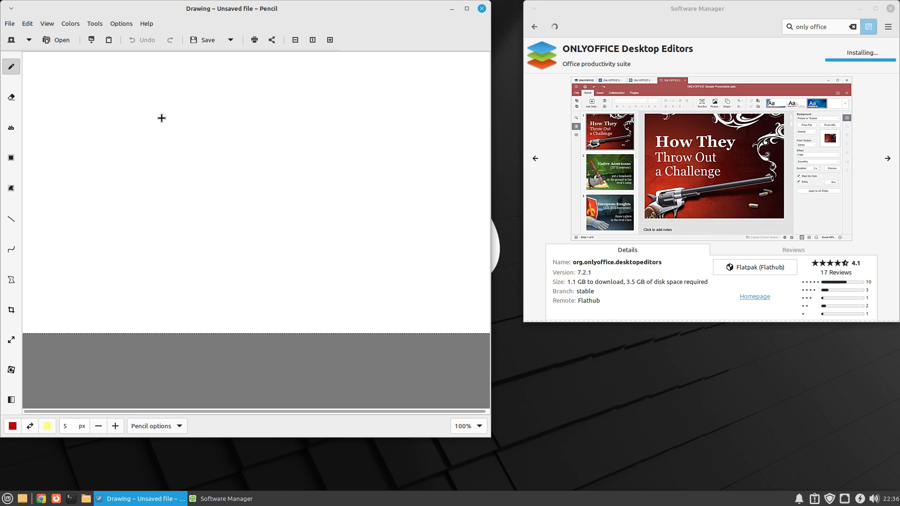
Step: Sketch red freehand shapes spelling SNEEKY on the Drawing canvas, then close the unsaved picture
{"action": "left_click_drag", "start_coordinate": [162, 118], "coordinate": [203, 110]}
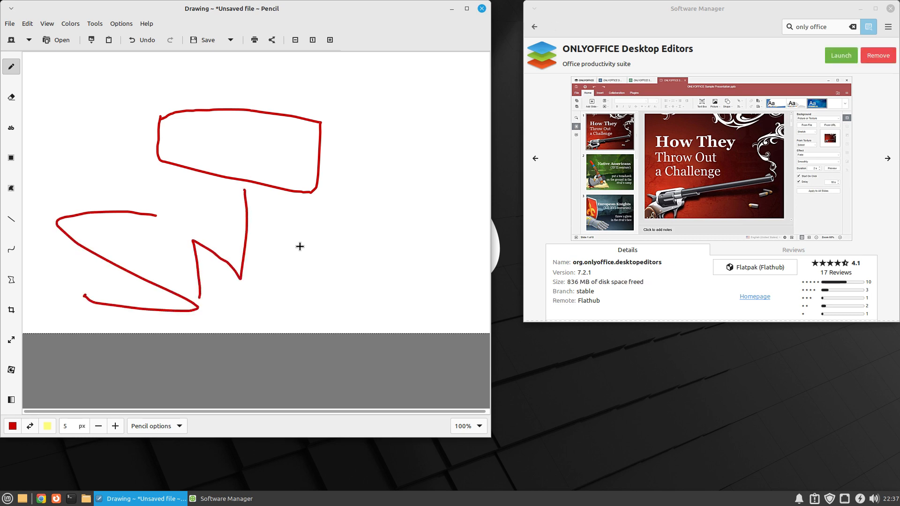
{"action": "mouse_move", "coordinate": [269, 229]}
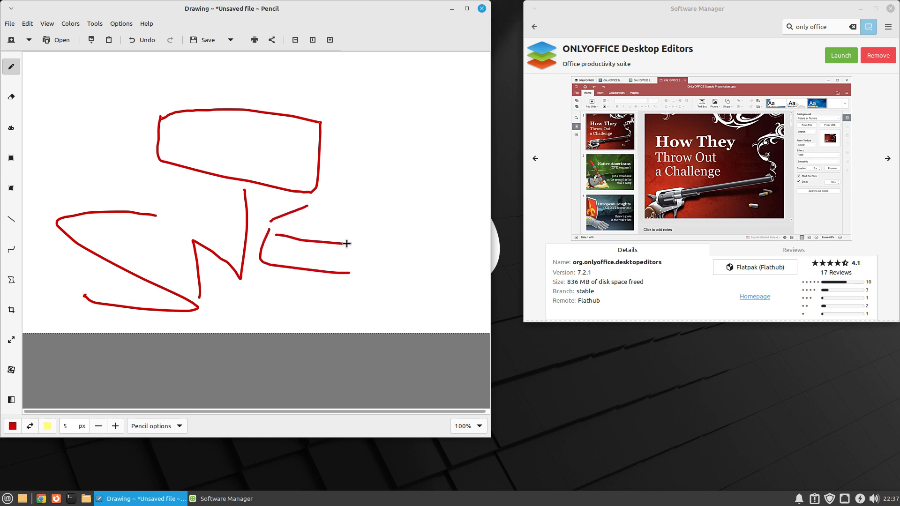
{"action": "left_click_drag", "start_coordinate": [347, 243], "coordinate": [374, 253]}
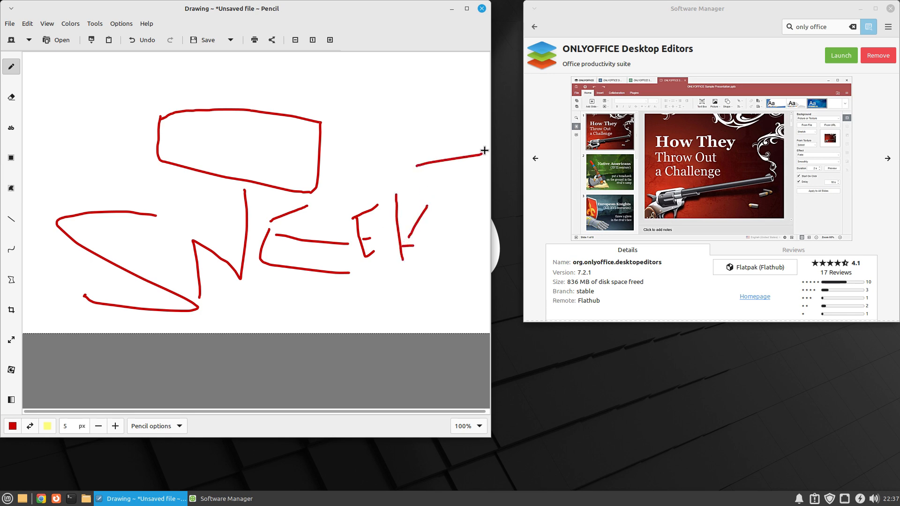
{"action": "left_click_drag", "start_coordinate": [471, 128], "coordinate": [478, 333]}
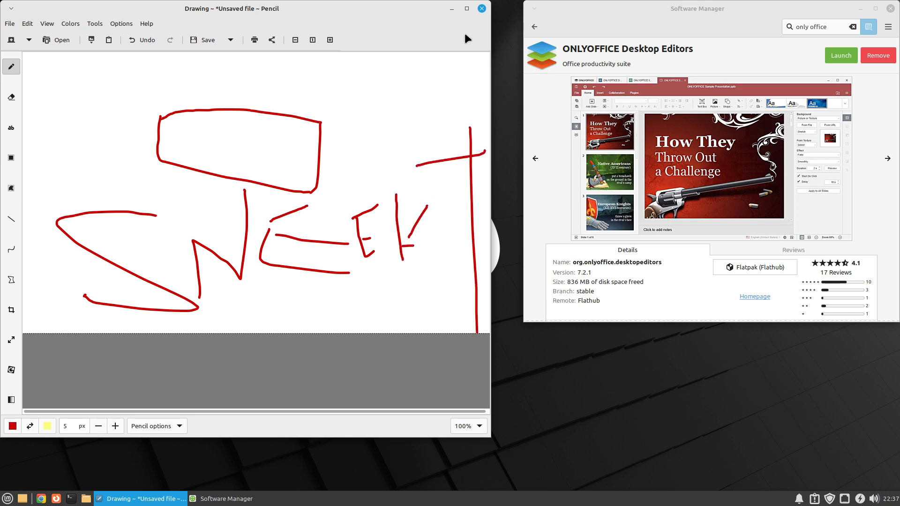
{"action": "left_click", "coordinate": [481, 9]}
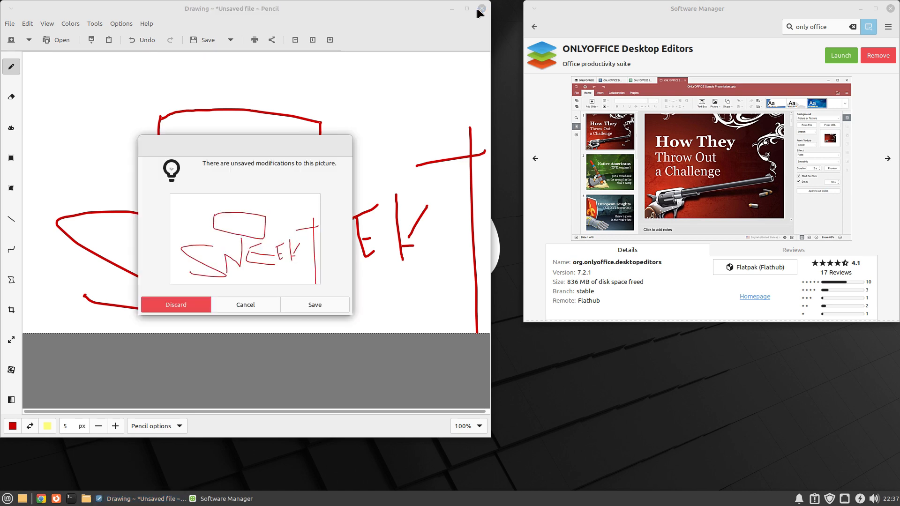
Step: Discard the unsaved drawing and close the Software Manager window
{"action": "left_click", "coordinate": [176, 305]}
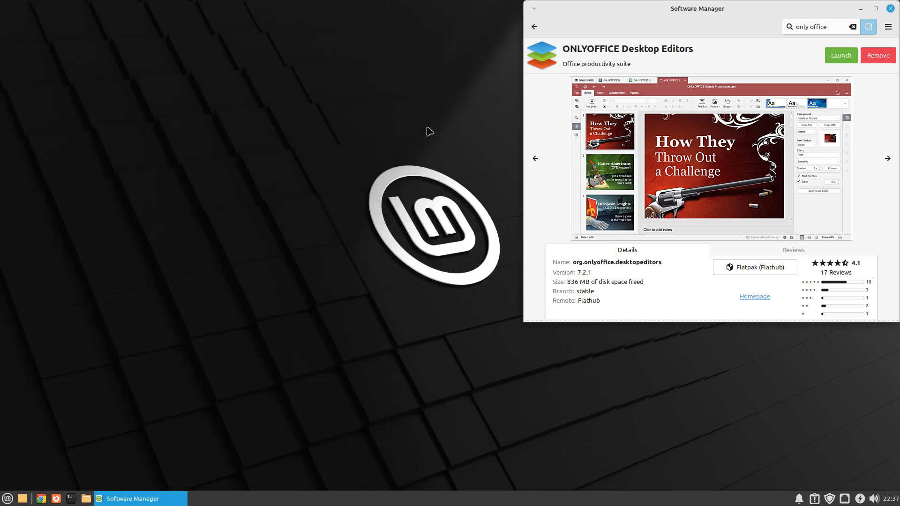
{"action": "mouse_move", "coordinate": [636, 15]}
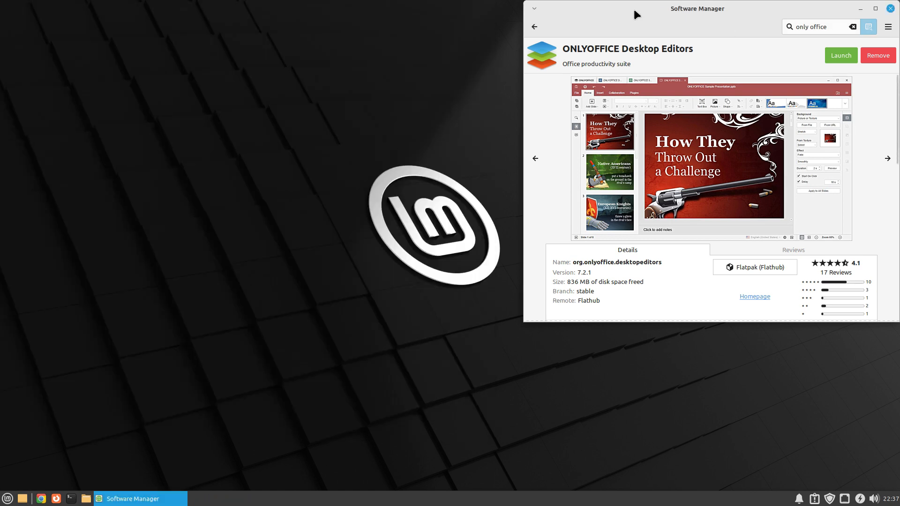
{"action": "left_click_drag", "start_coordinate": [697, 9], "coordinate": [457, 34]}
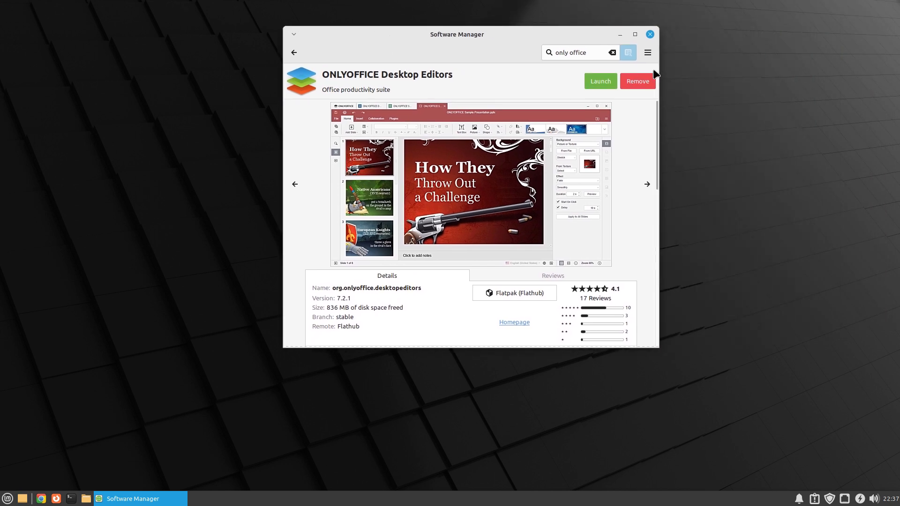
{"action": "left_click", "coordinate": [649, 34]}
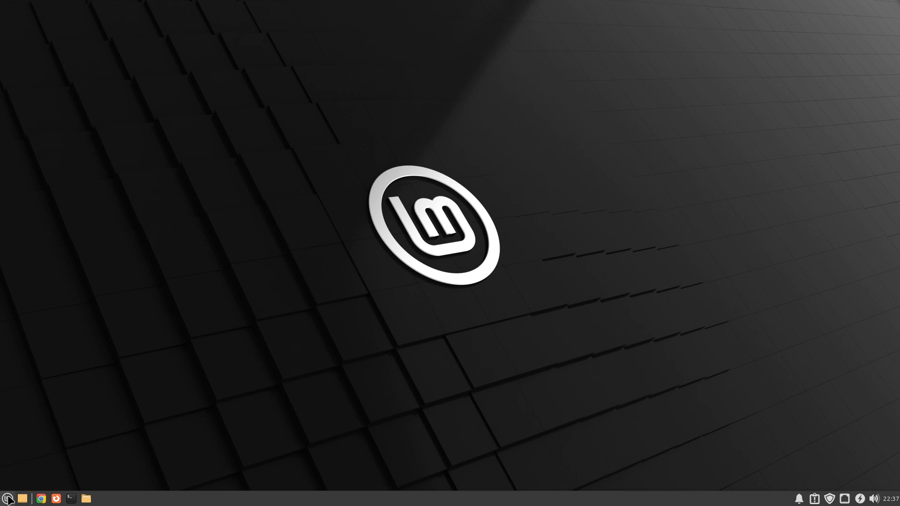
Step: Show the Office category in Whisker Menu listing ONLYOFFICE Desktop Editors
{"action": "left_click", "coordinate": [7, 498]}
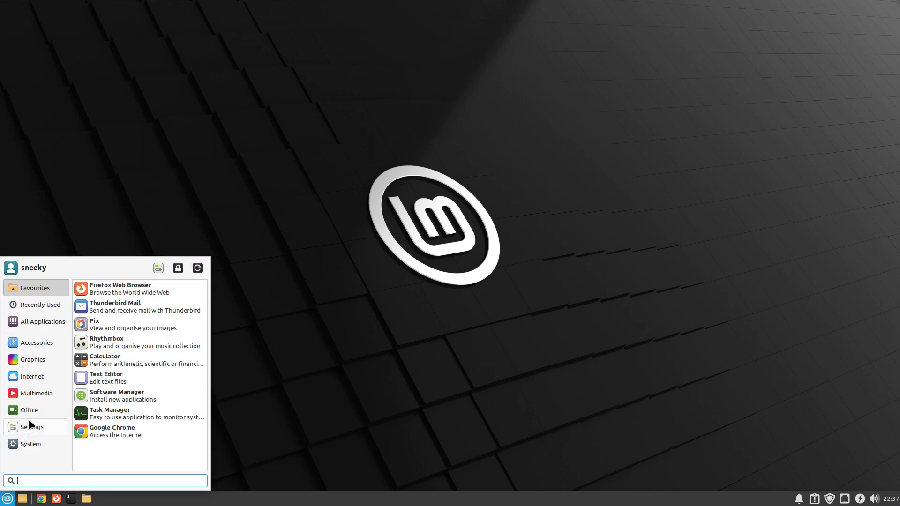
{"action": "left_click", "coordinate": [30, 410]}
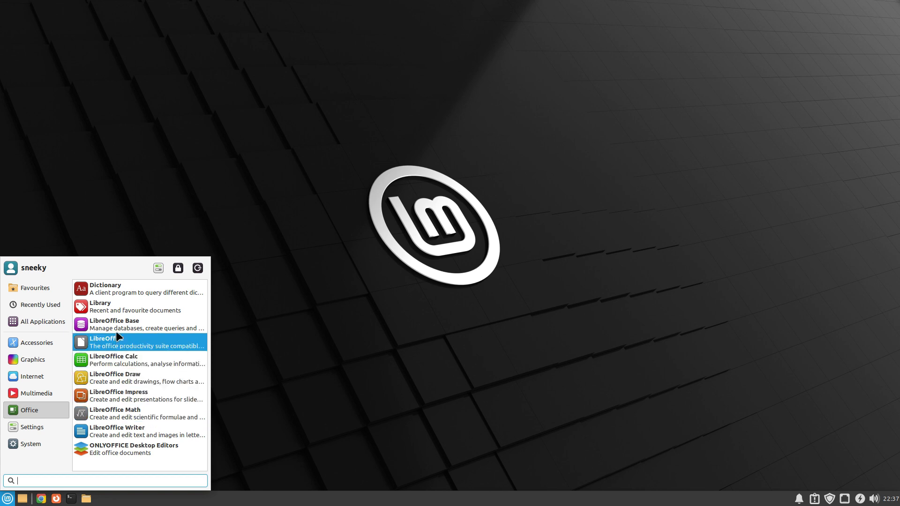
{"action": "mouse_move", "coordinate": [119, 307]}
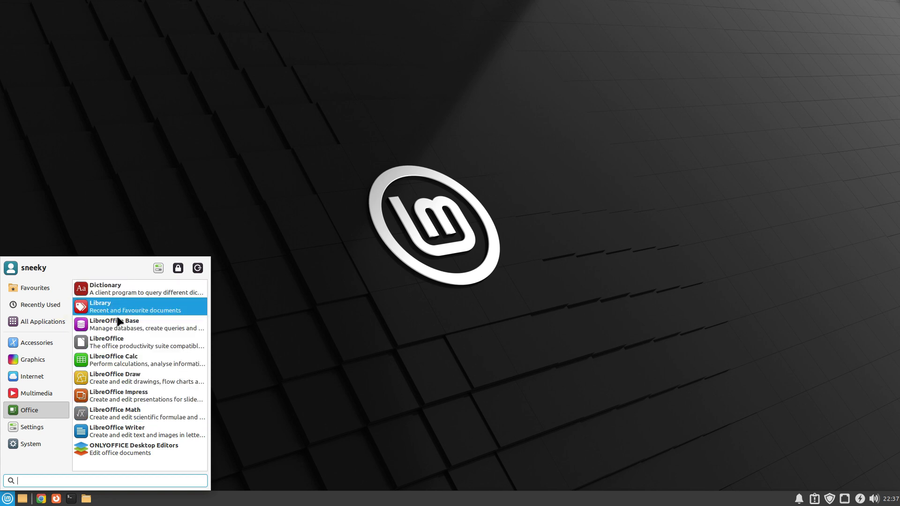
{"action": "mouse_move", "coordinate": [121, 342]}
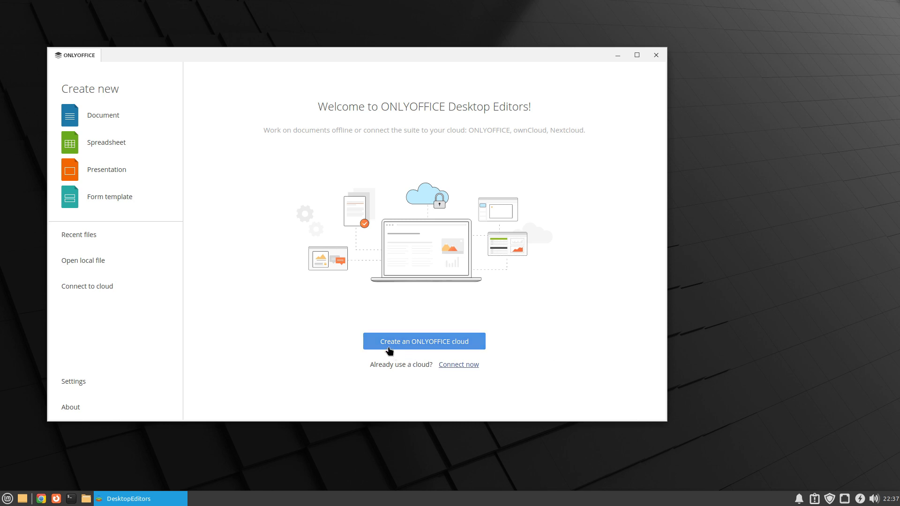
{"action": "mouse_move", "coordinate": [465, 406]}
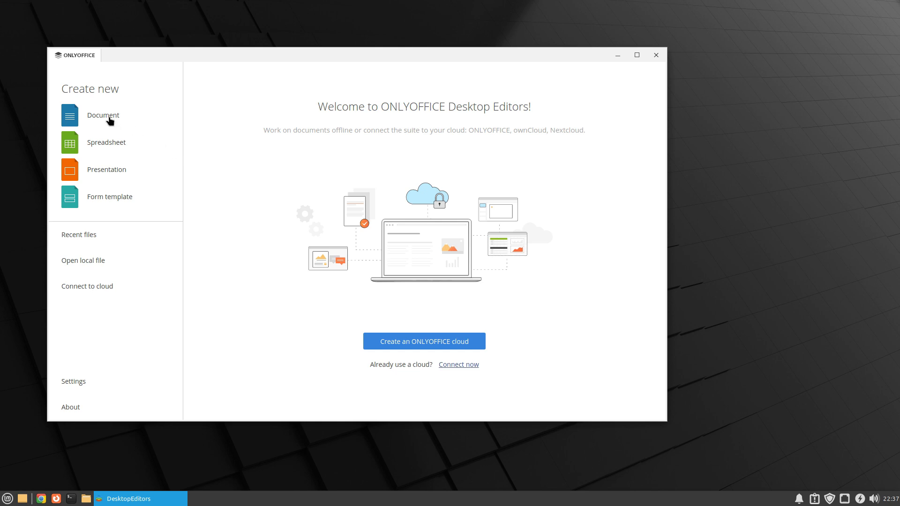
Step: Create a blank text document in ONLYOFFICE, maximize the editor, then quit
{"action": "left_click", "coordinate": [103, 115]}
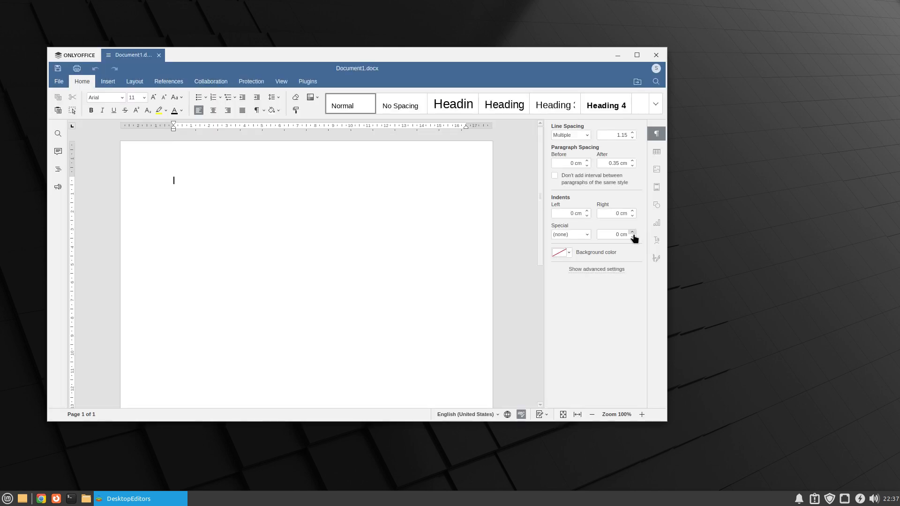
{"action": "left_click", "coordinate": [637, 54]}
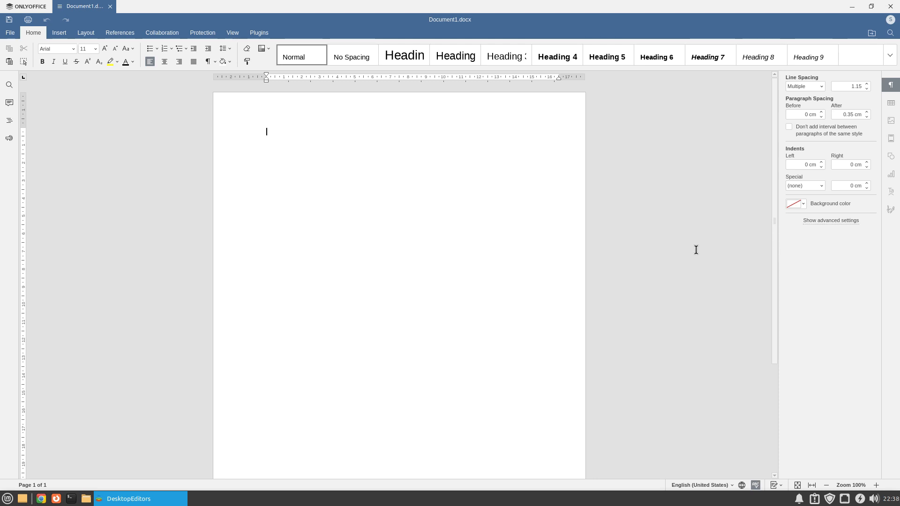
{"action": "mouse_move", "coordinate": [710, 197]}
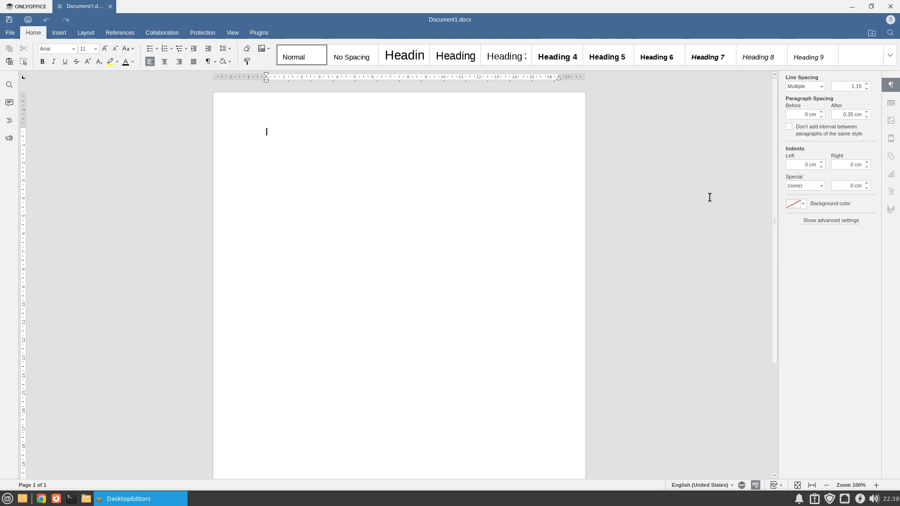
{"action": "mouse_move", "coordinate": [892, 7]}
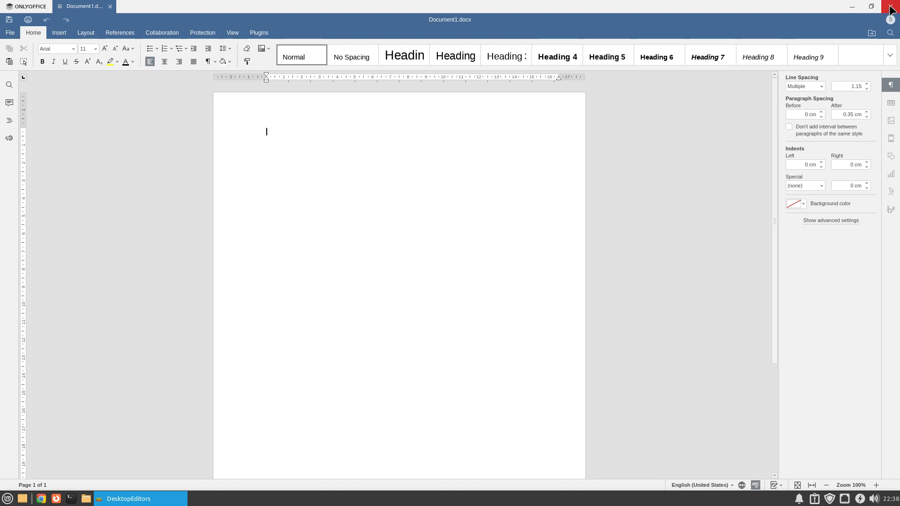
{"action": "left_click", "coordinate": [892, 6]}
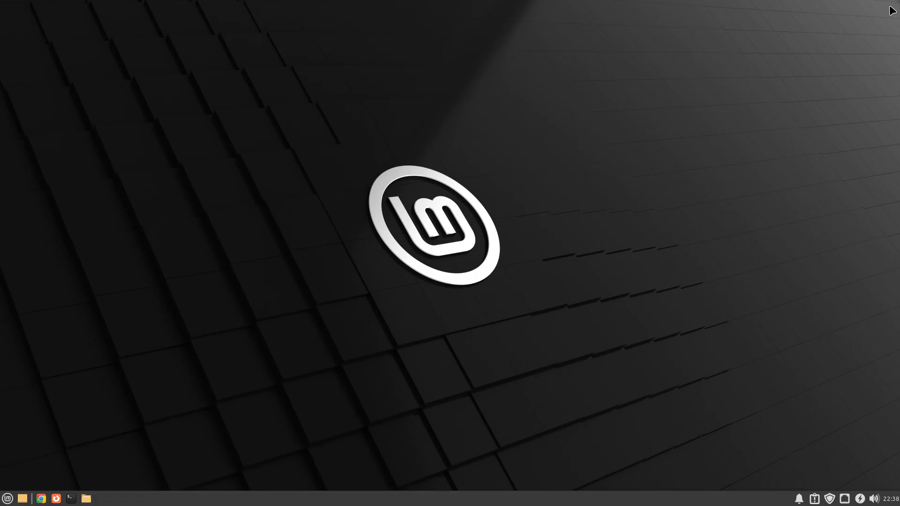
Step: Browse the System, Office and Multimedia categories of the applications menu to find SimpleScreenRecorder
{"action": "left_click", "coordinate": [7, 498]}
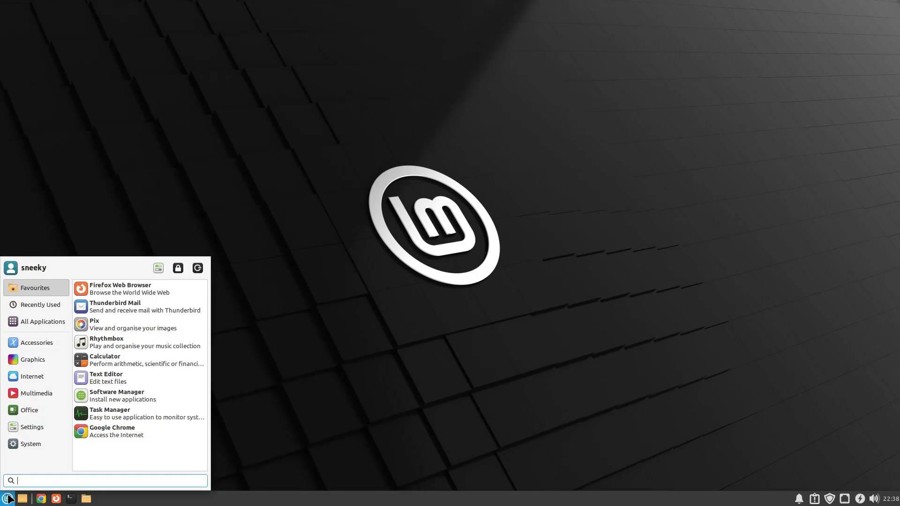
{"action": "left_click", "coordinate": [30, 444]}
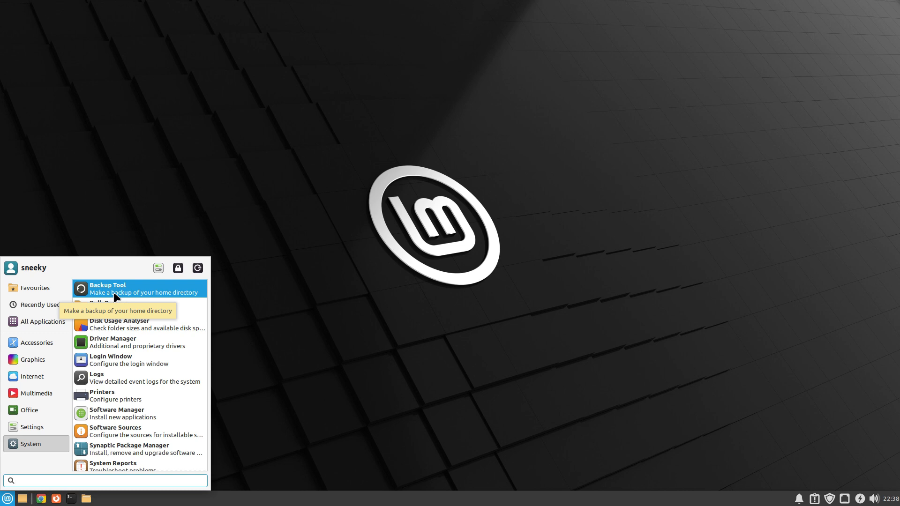
{"action": "mouse_move", "coordinate": [109, 342]}
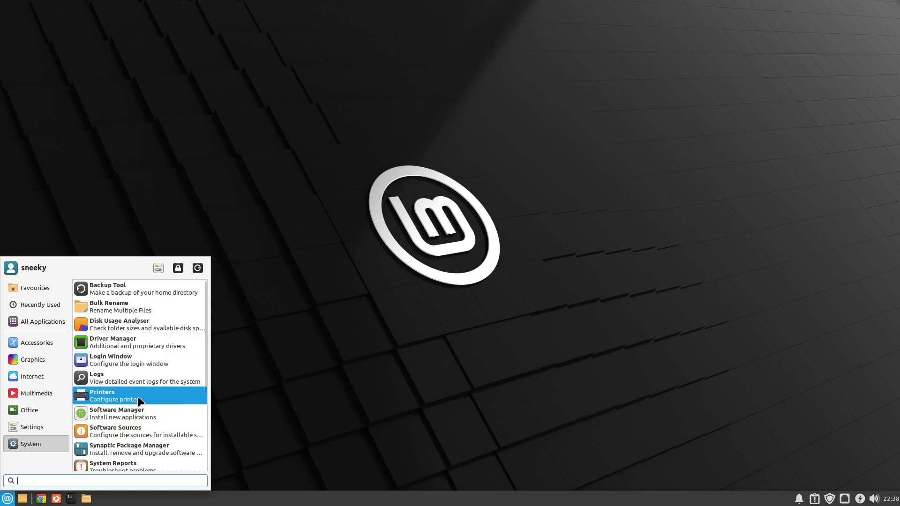
{"action": "scroll", "scroll_direction": "down", "scroll_amount": 3}
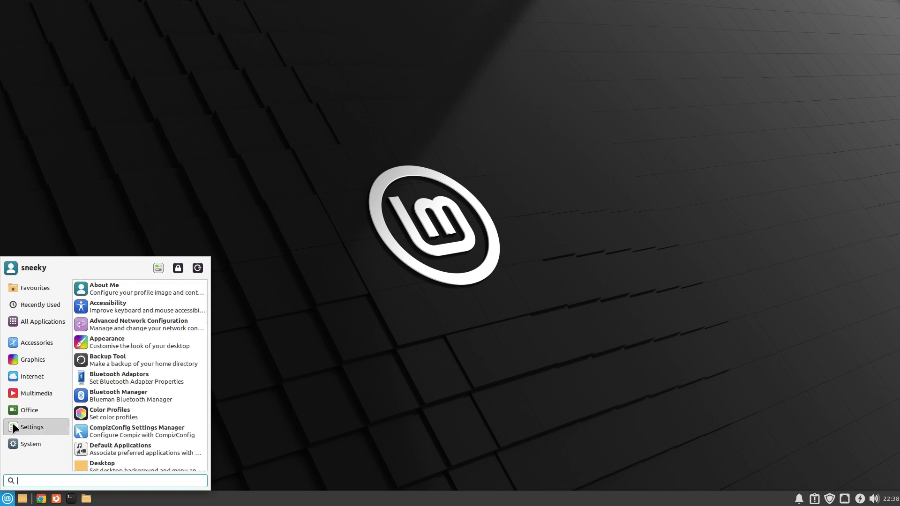
{"action": "left_click", "coordinate": [29, 410]}
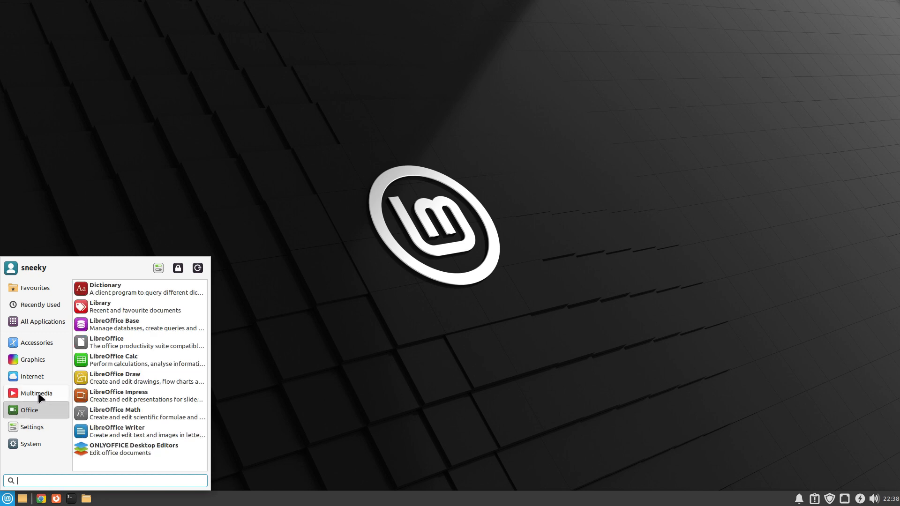
{"action": "left_click", "coordinate": [36, 393]}
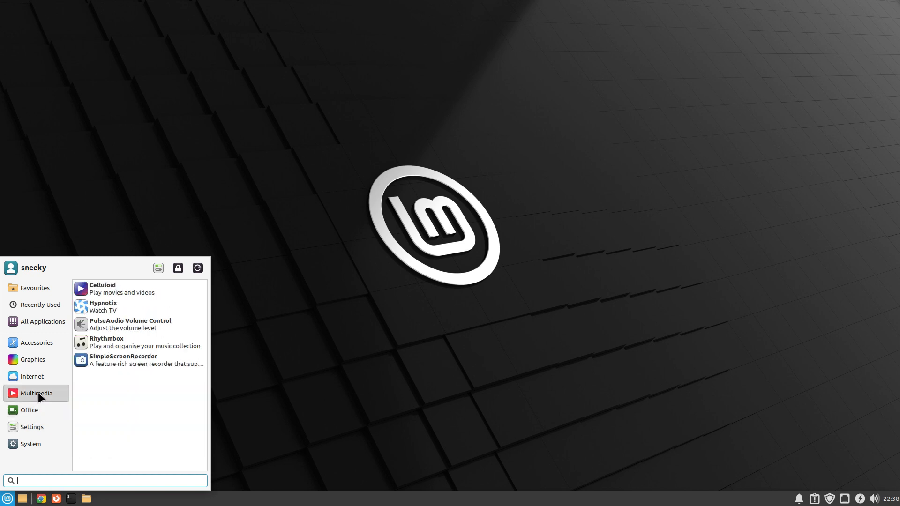
{"action": "mouse_move", "coordinate": [94, 376]}
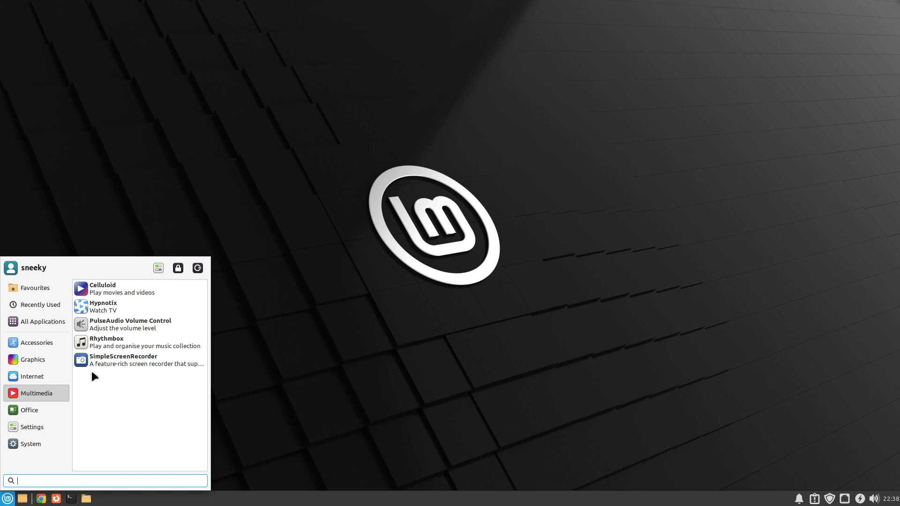
Step: Launch SimpleScreenRecorder and continue to the output page with Matroska, H.264 superfast and Vorbis 128 kbit/s
{"action": "left_click", "coordinate": [123, 360]}
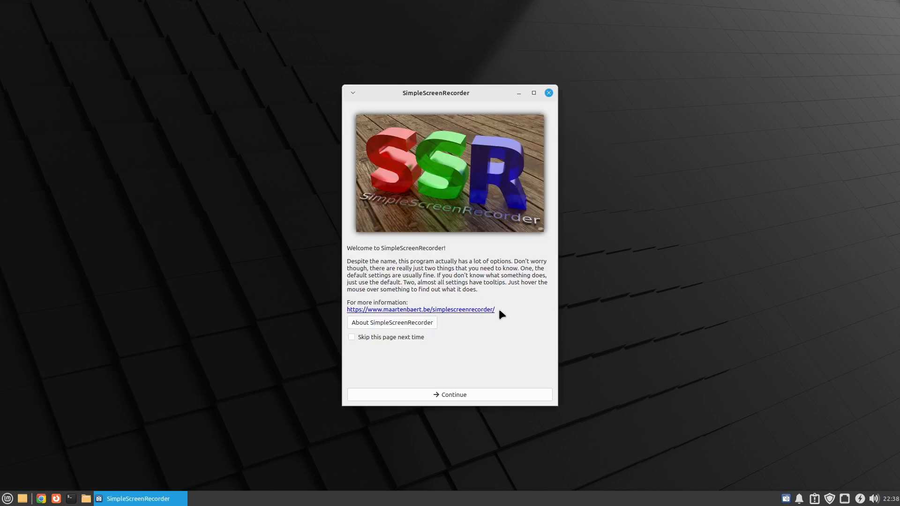
{"action": "left_click_drag", "start_coordinate": [436, 93], "coordinate": [325, 48]}
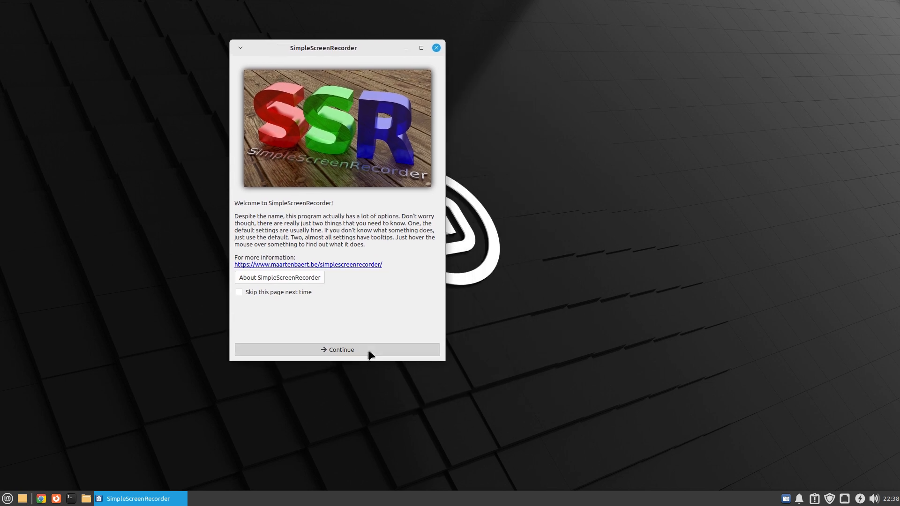
{"action": "left_click", "coordinate": [336, 350]}
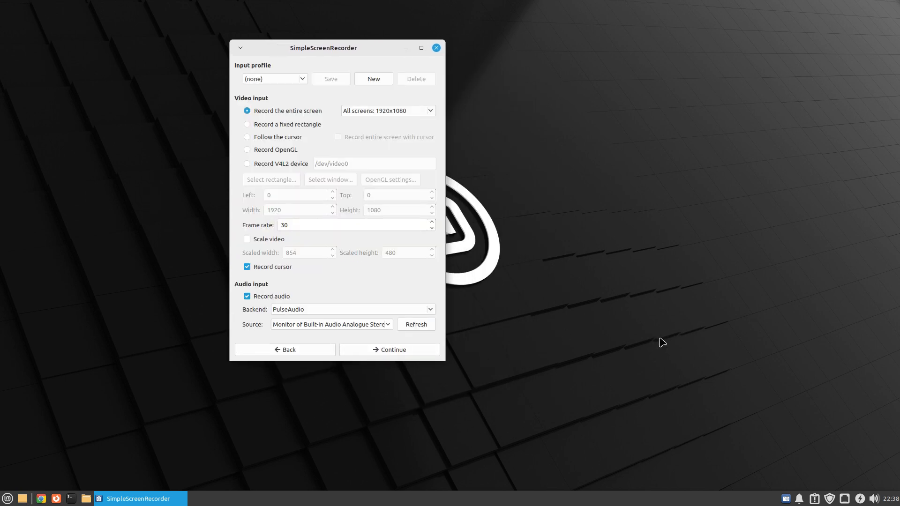
{"action": "mouse_move", "coordinate": [193, 174]}
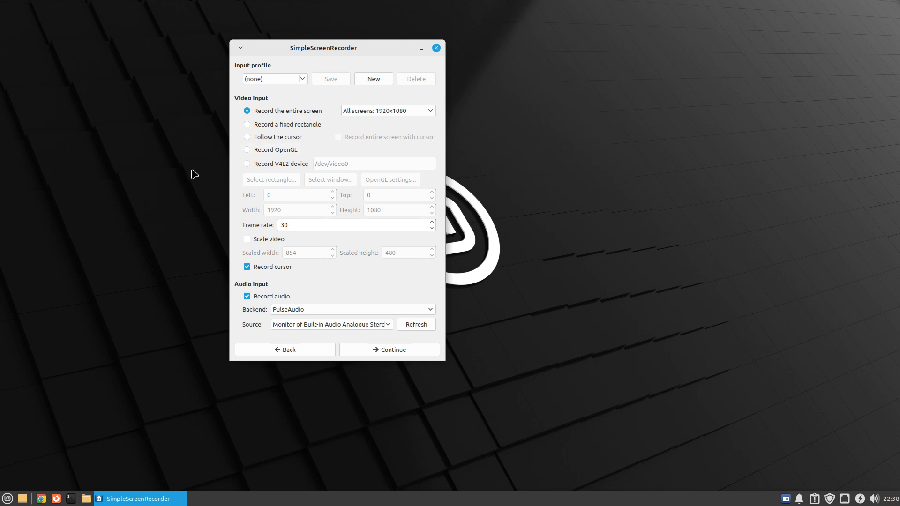
{"action": "mouse_move", "coordinate": [410, 229]}
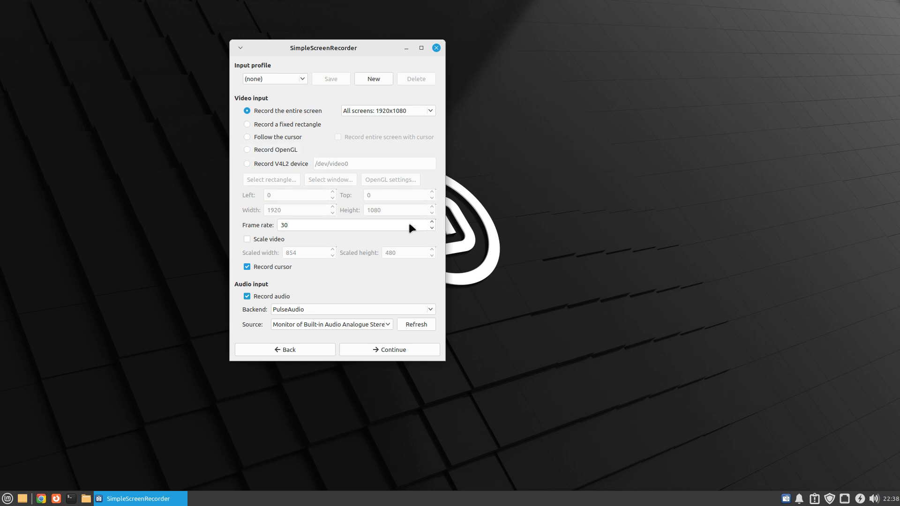
{"action": "mouse_move", "coordinate": [376, 356]}
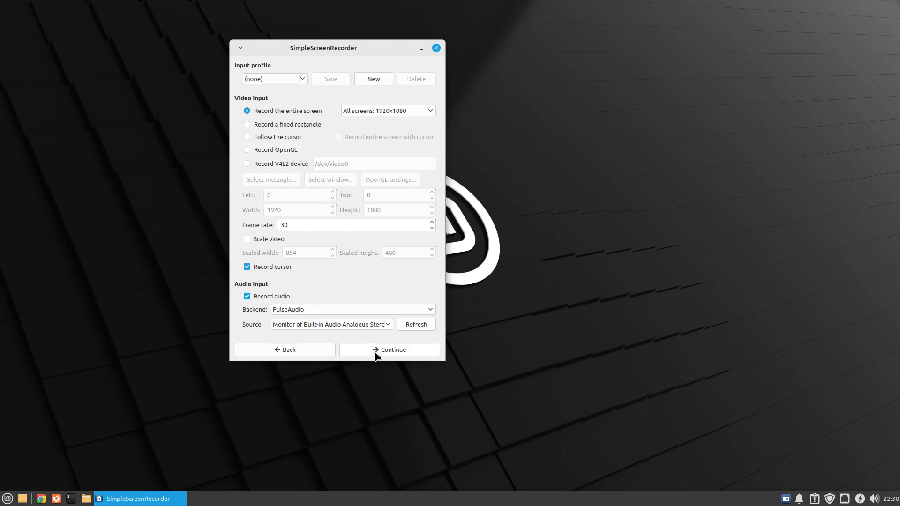
{"action": "left_click", "coordinate": [389, 350]}
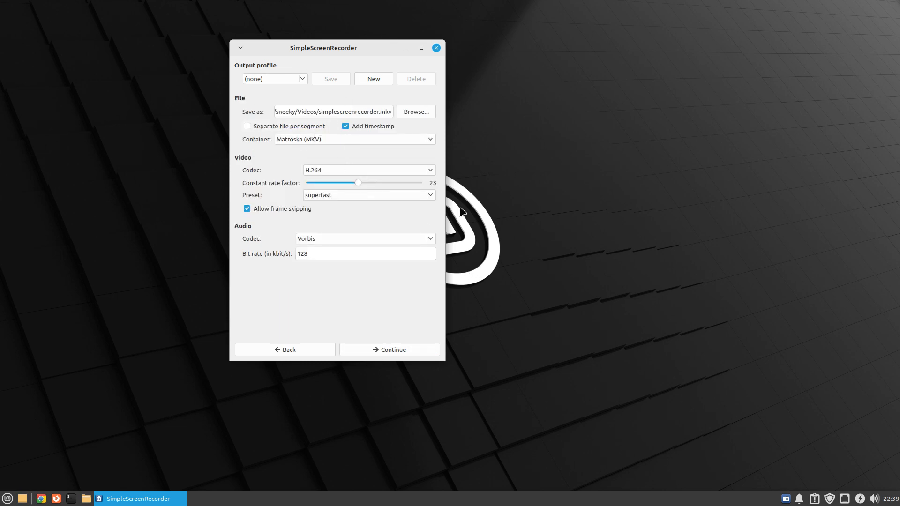
{"action": "mouse_move", "coordinate": [666, 228]}
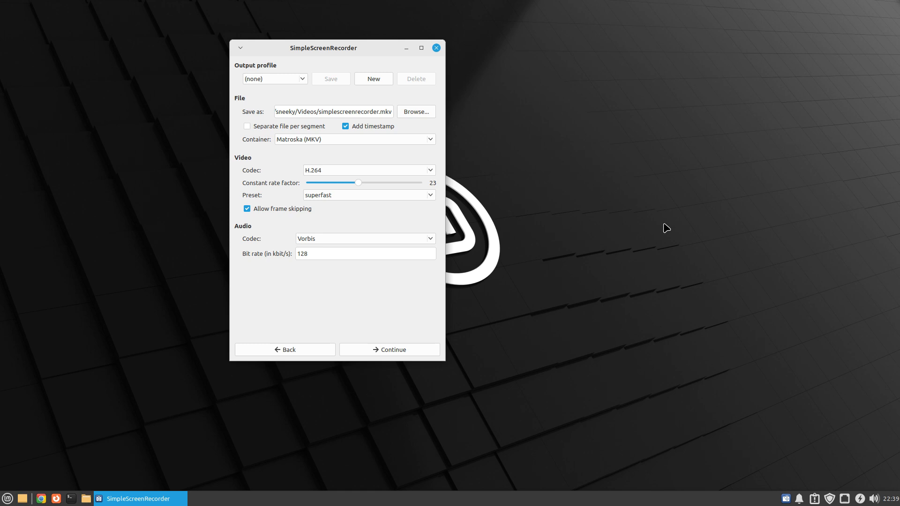
{"action": "mouse_move", "coordinate": [240, 223]}
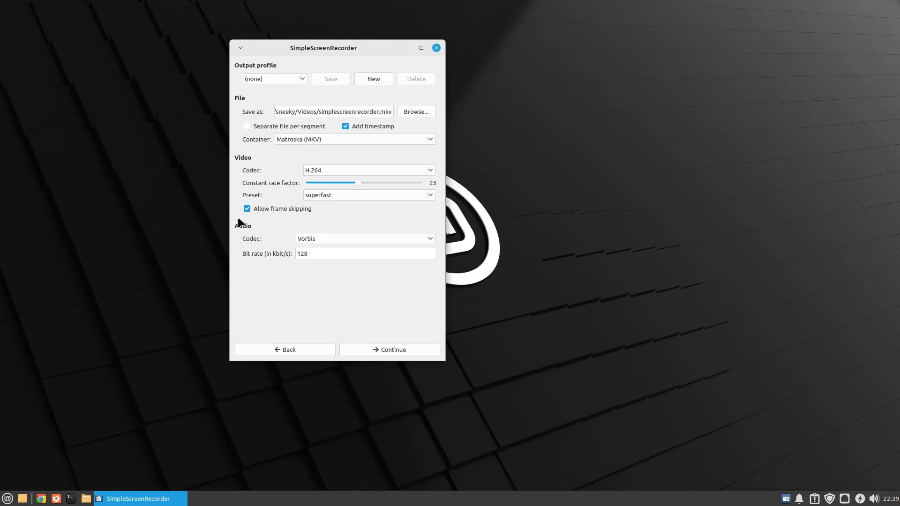
Step: Start a screen recording, let it run a few seconds, save it and return to the welcome page
{"action": "left_click", "coordinate": [389, 350]}
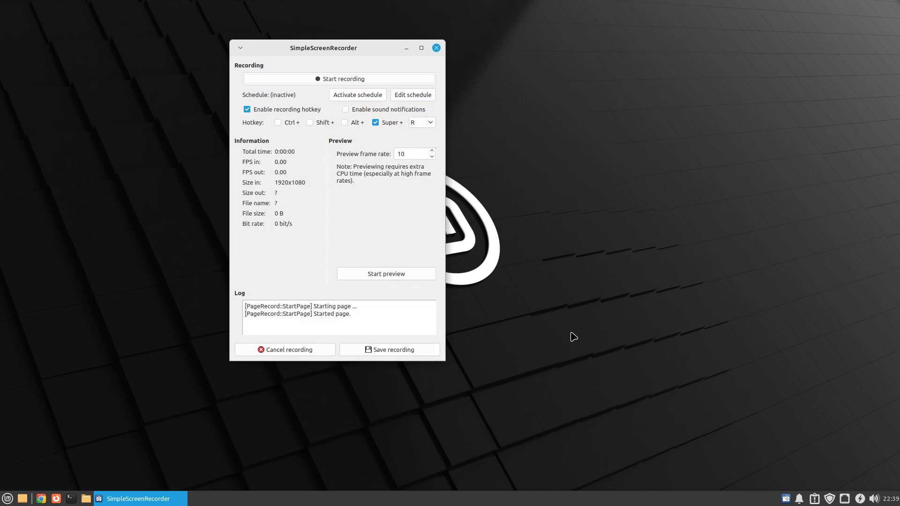
{"action": "left_click", "coordinate": [339, 78]}
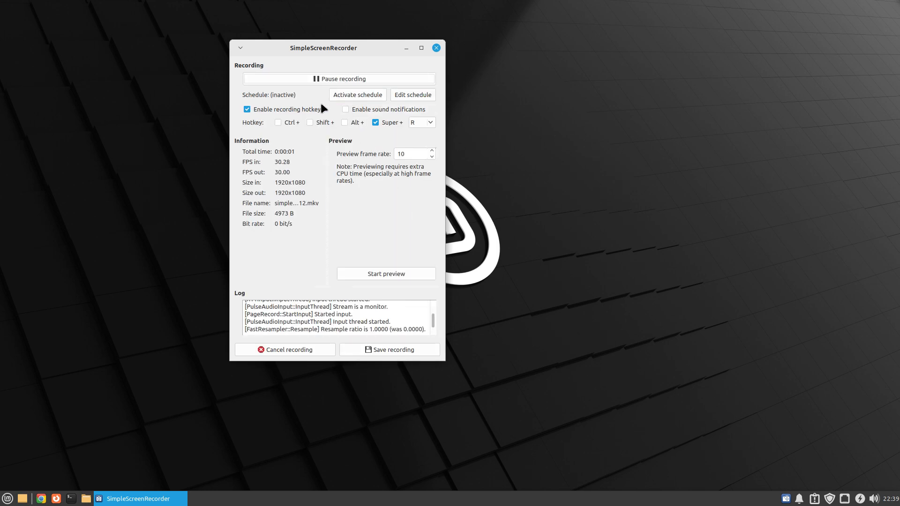
{"action": "mouse_move", "coordinate": [639, 283]}
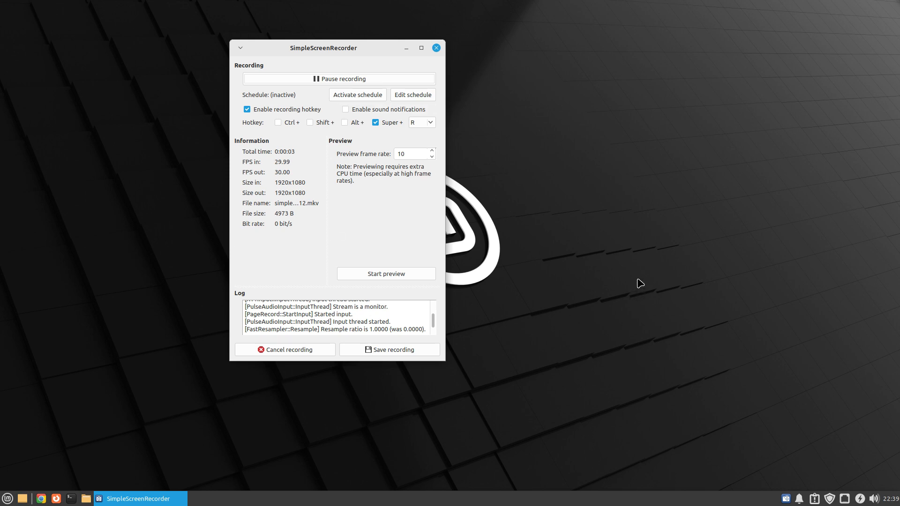
{"action": "mouse_move", "coordinate": [496, 254]}
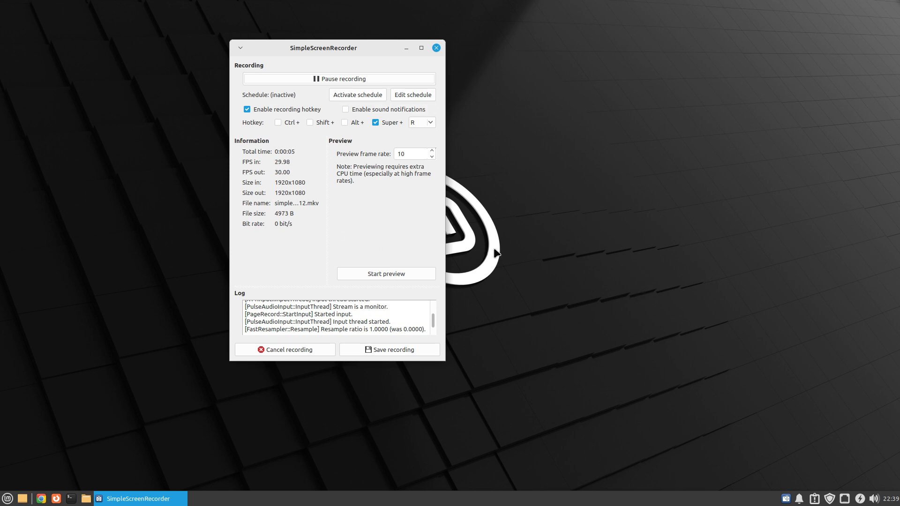
{"action": "left_click", "coordinate": [388, 350]}
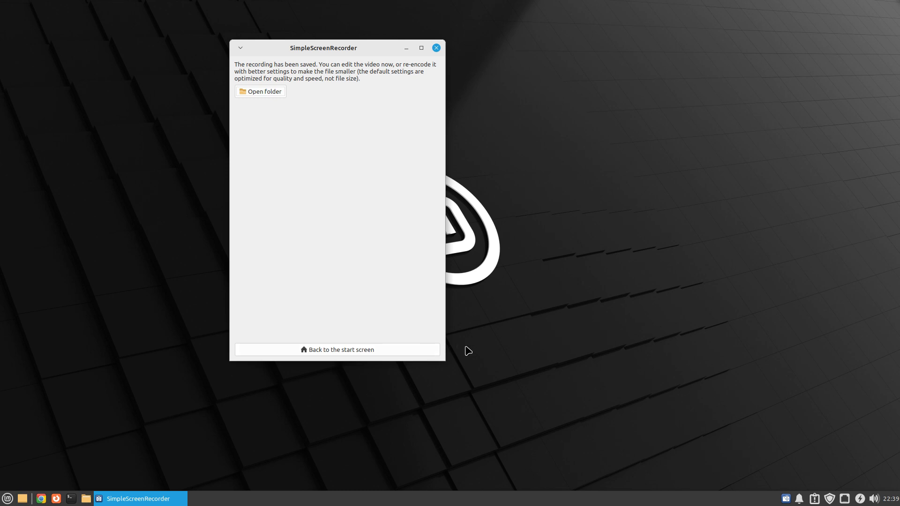
{"action": "left_click", "coordinate": [337, 349]}
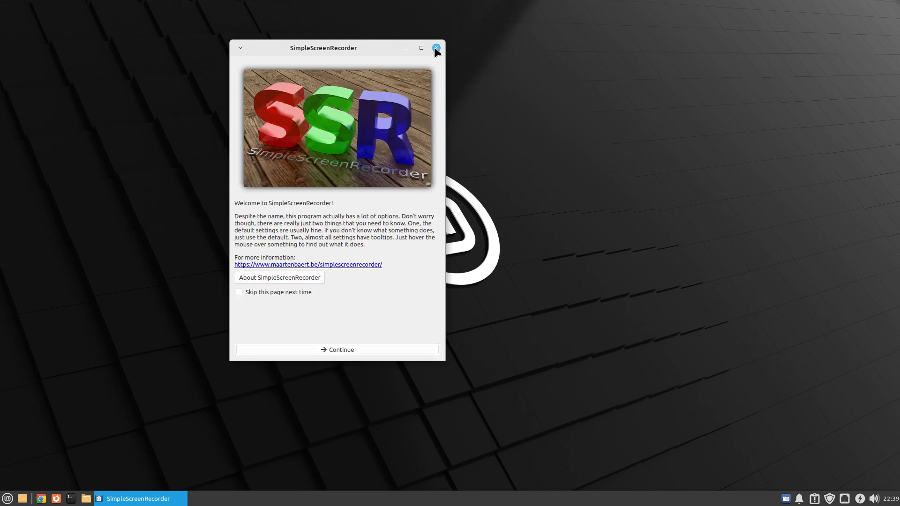
Step: Close the recorder, check the saved MKV in Thunar's Videos folder, then close the file manager
{"action": "left_click", "coordinate": [436, 48]}
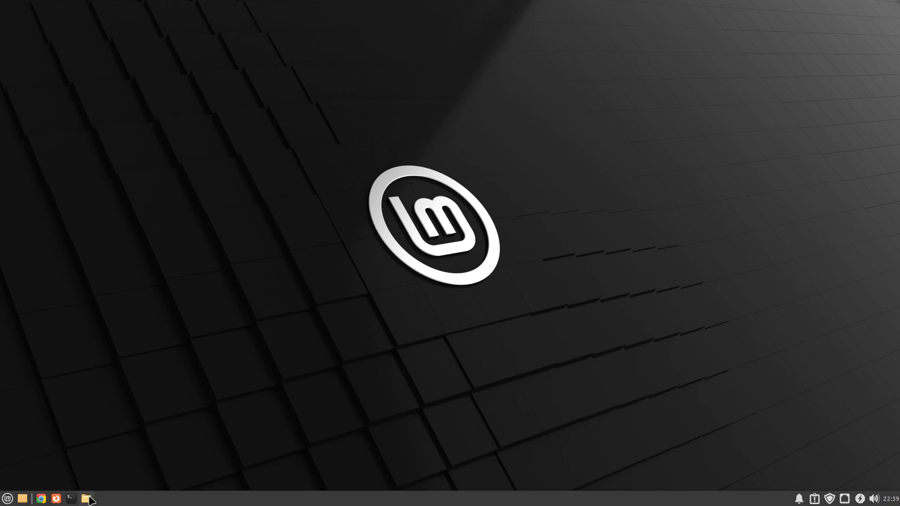
{"action": "left_click", "coordinate": [86, 498]}
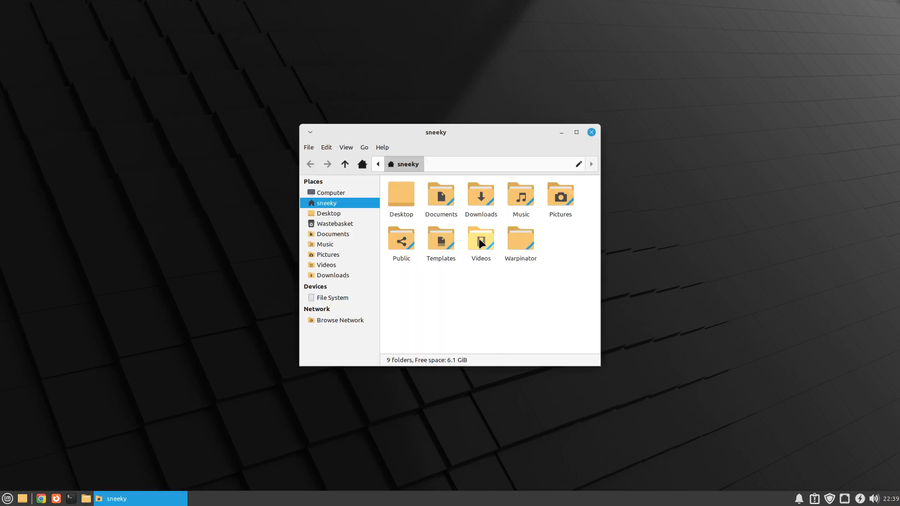
{"action": "double_click", "coordinate": [480, 236]}
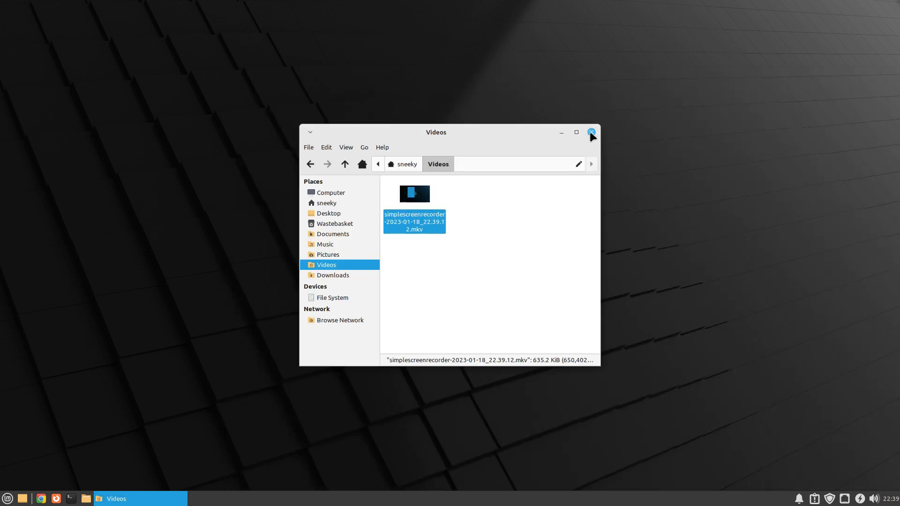
{"action": "left_click", "coordinate": [591, 132]}
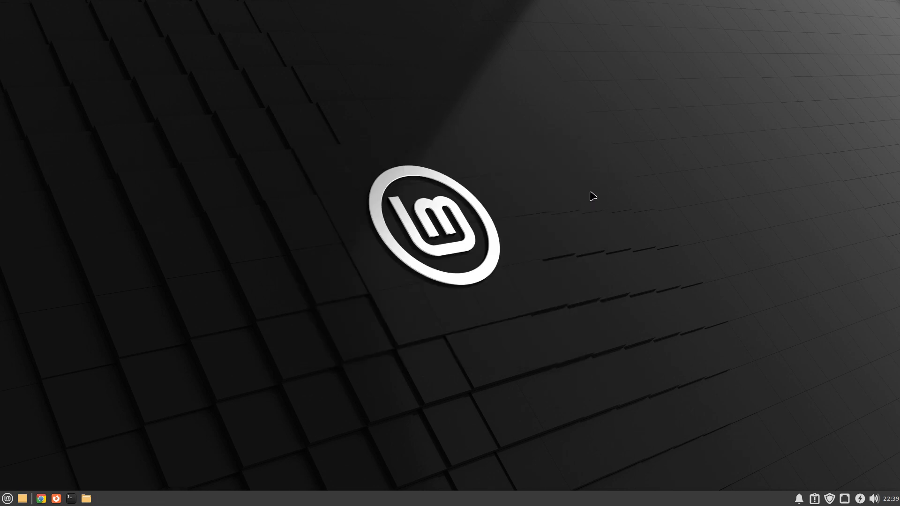
{"action": "mouse_move", "coordinate": [57, 364]}
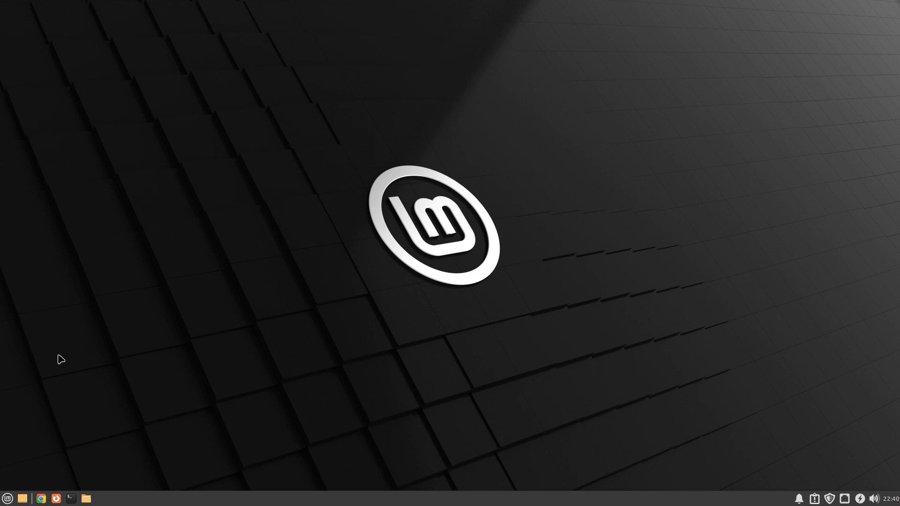
{"action": "mouse_move", "coordinate": [313, 176]}
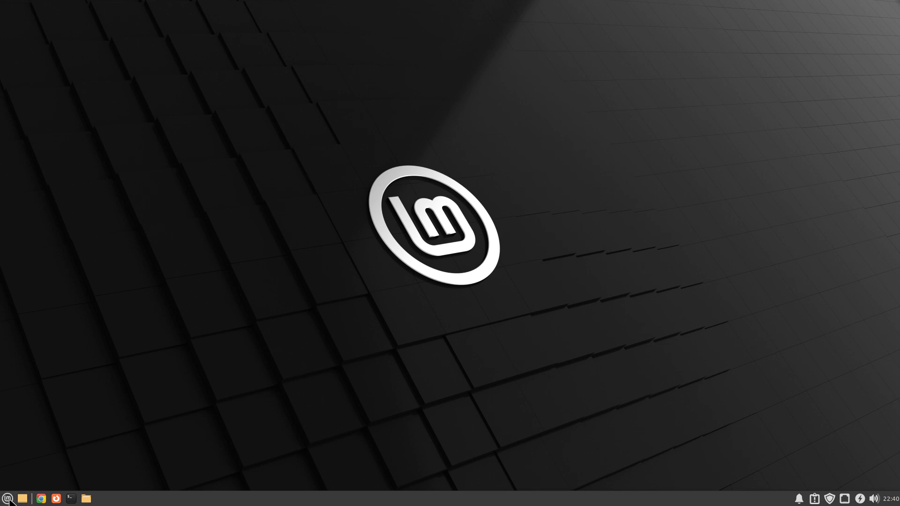
Step: Launch Firefox from the panel and maximize its window on the New Tab page
{"action": "left_click", "coordinate": [7, 498]}
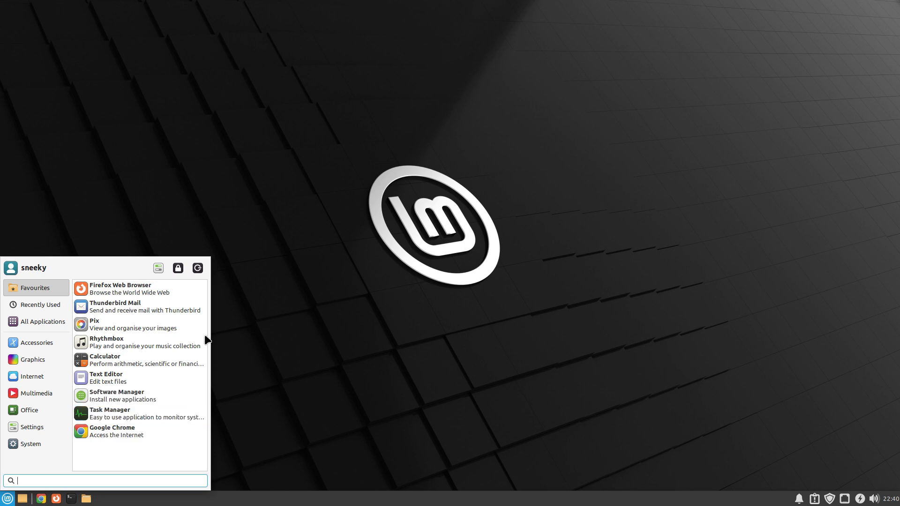
{"action": "left_click", "coordinate": [32, 428]}
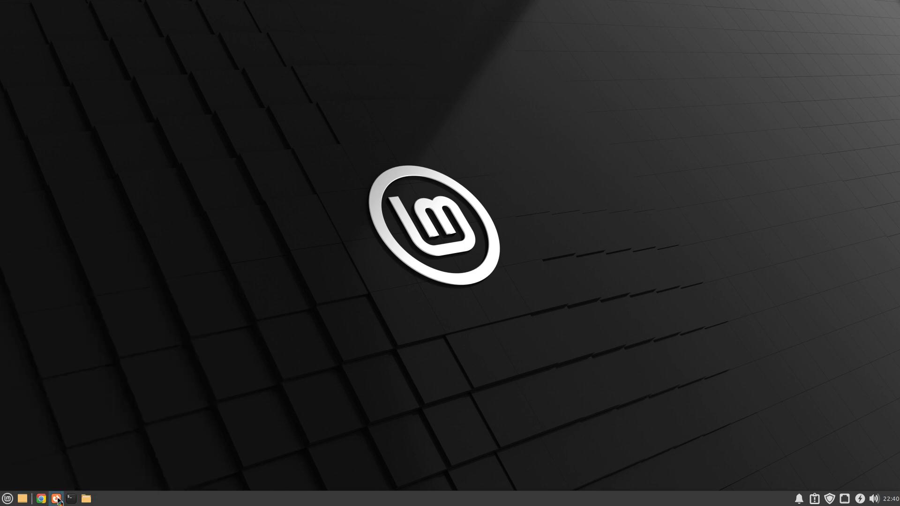
{"action": "left_click", "coordinate": [57, 498]}
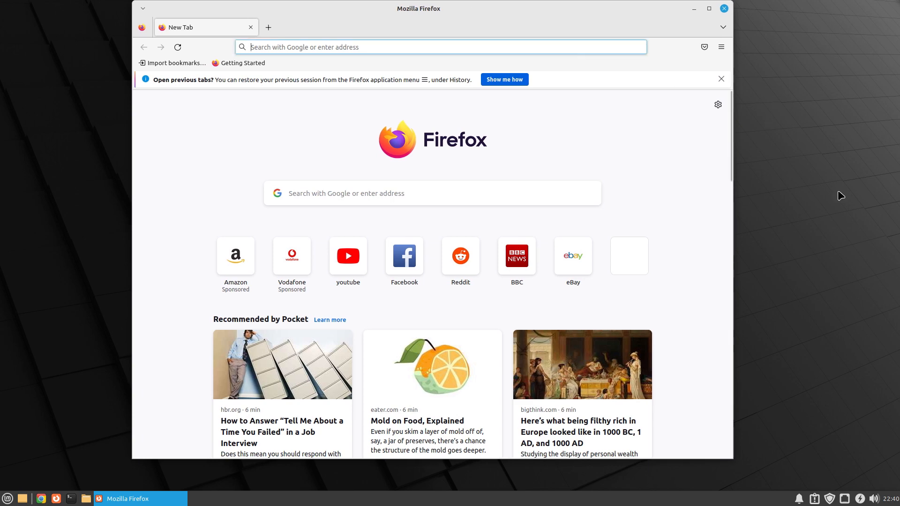
{"action": "mouse_move", "coordinate": [832, 188]}
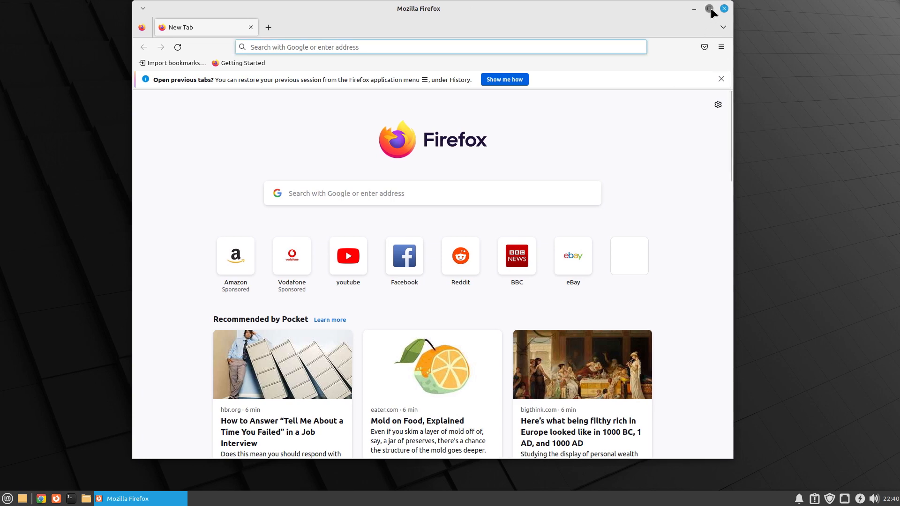
{"action": "left_click", "coordinate": [709, 10]}
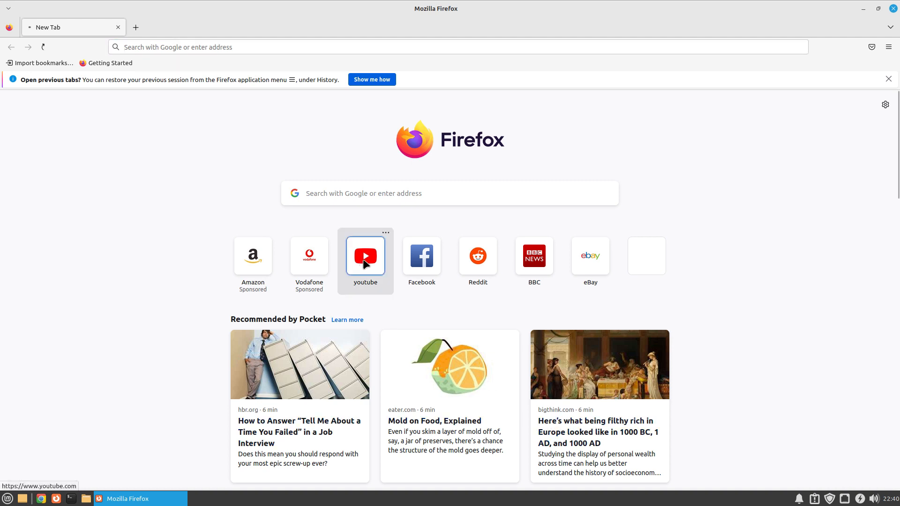
Step: Search YouTube for 'sneek', play the channel's latest ChatGPT video, then close Firefox
{"action": "left_click", "coordinate": [365, 255]}
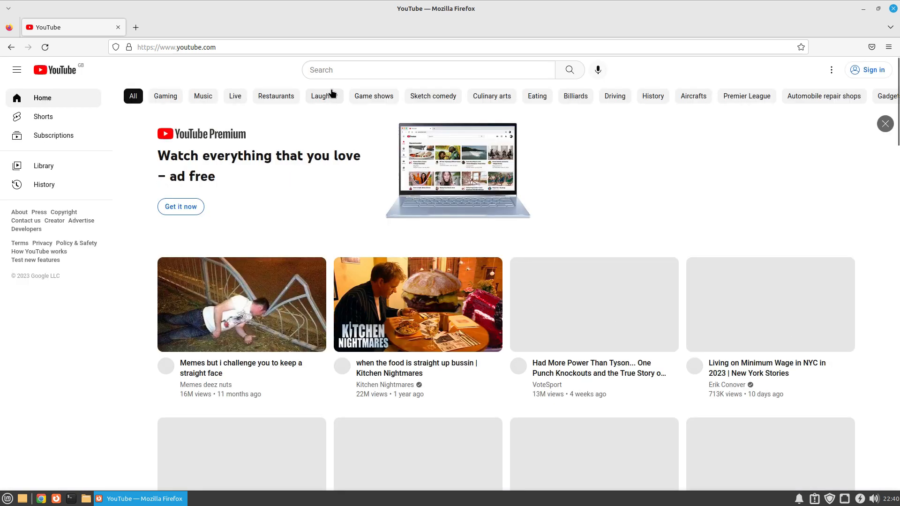
{"action": "left_click", "coordinate": [420, 70]}
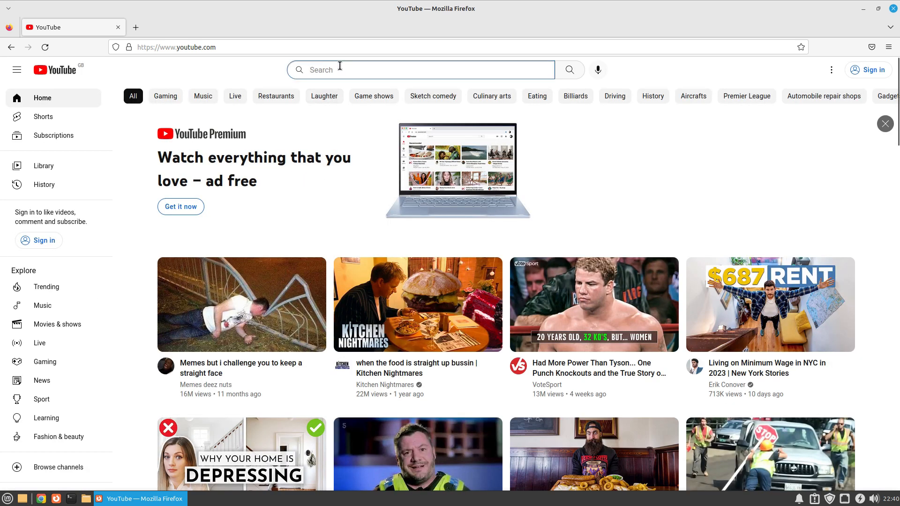
{"action": "type", "text": "sneekylinux"}
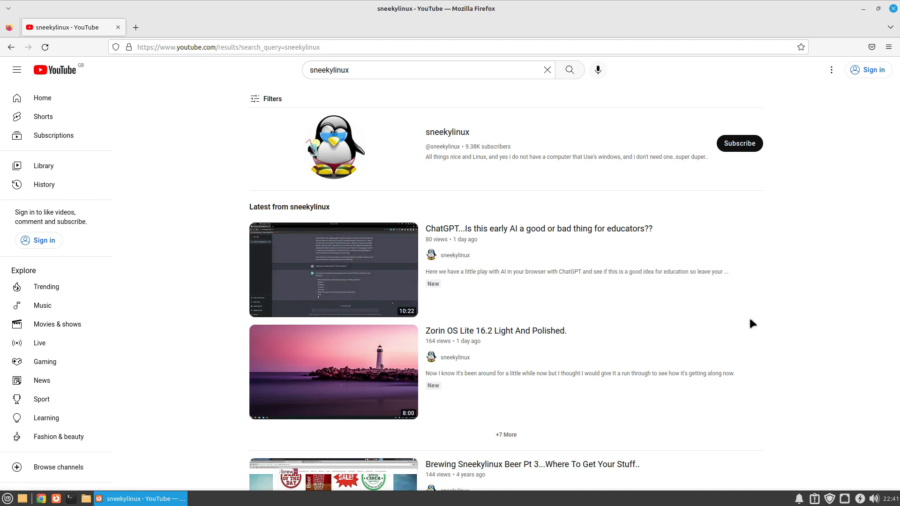
{"action": "left_click", "coordinate": [333, 270]}
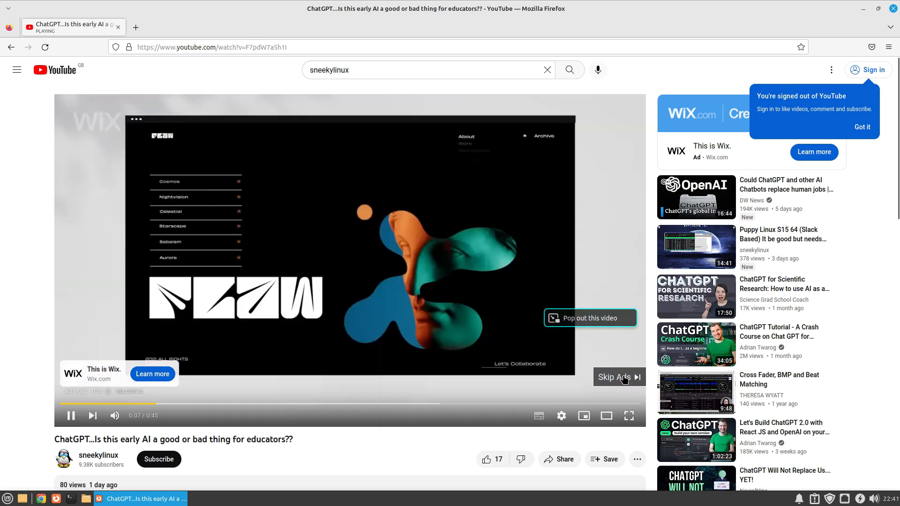
{"action": "left_click", "coordinate": [614, 377]}
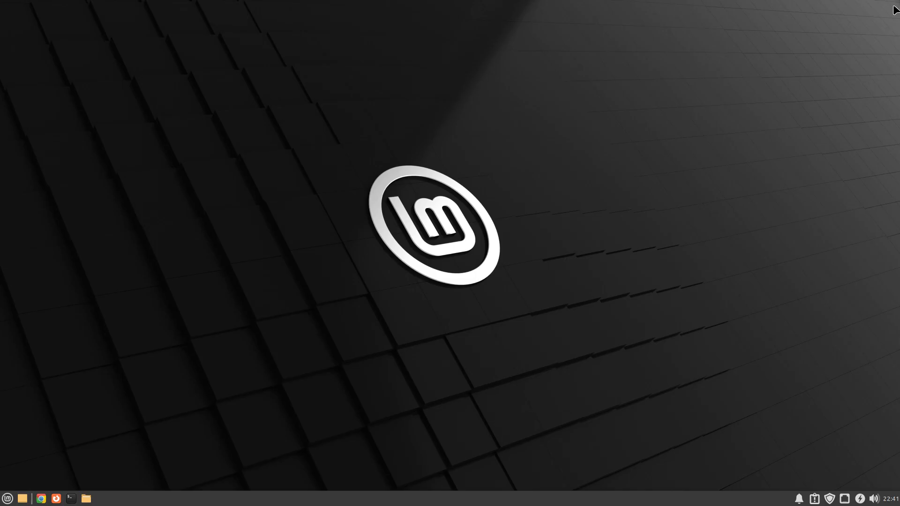
{"action": "mouse_move", "coordinate": [486, 344]}
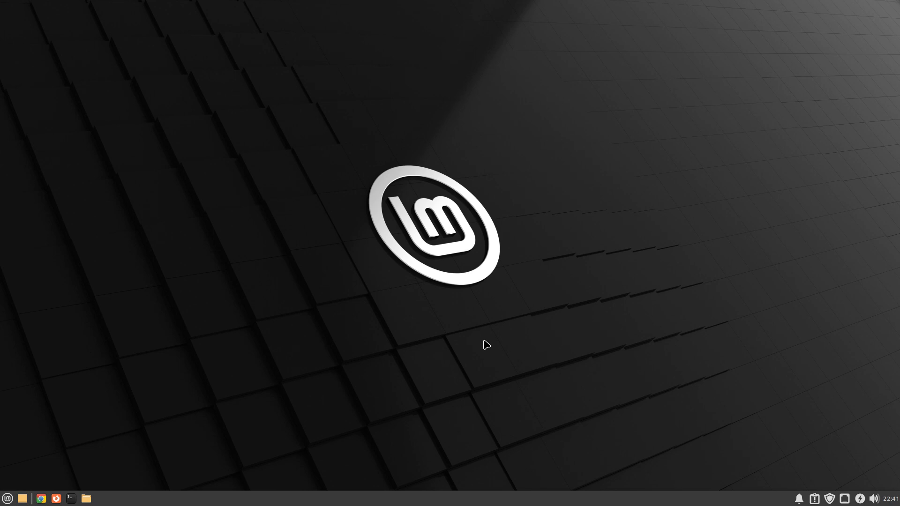